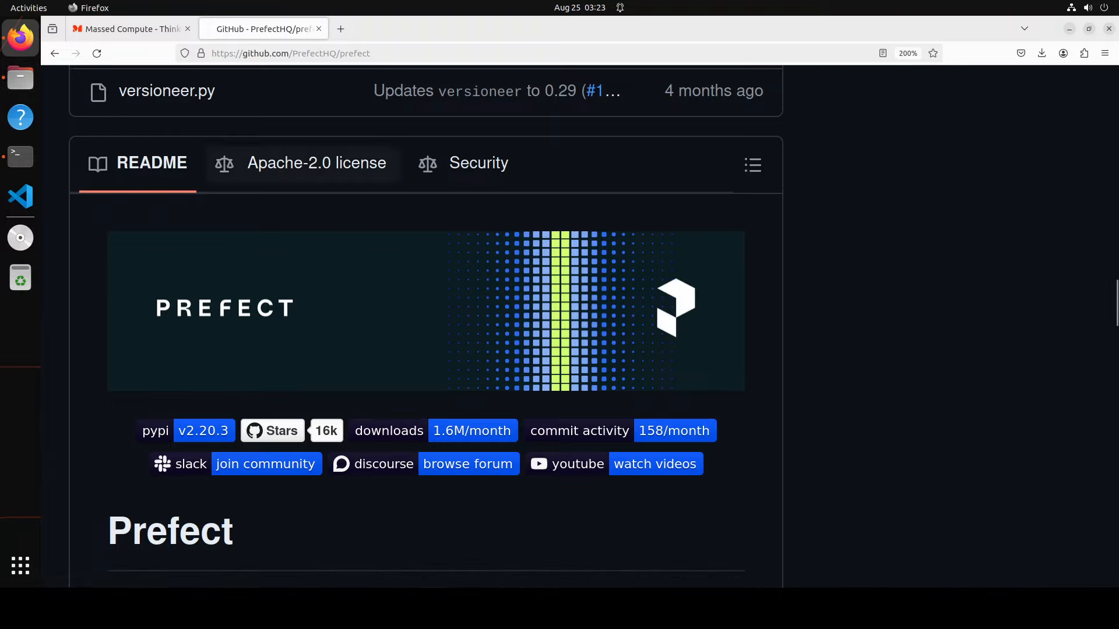
Bring the Massed Compute homepage tab to the front in Firefox.
{"action": "left_click", "coordinate": [129, 28]}
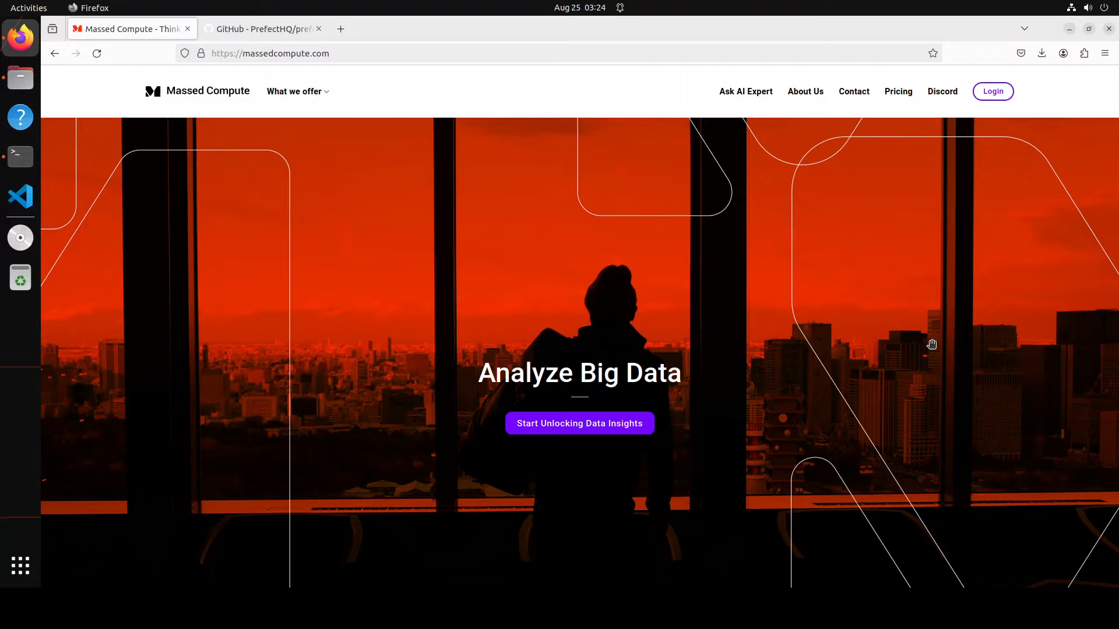
{"action": "mouse_move", "coordinate": [896, 285]}
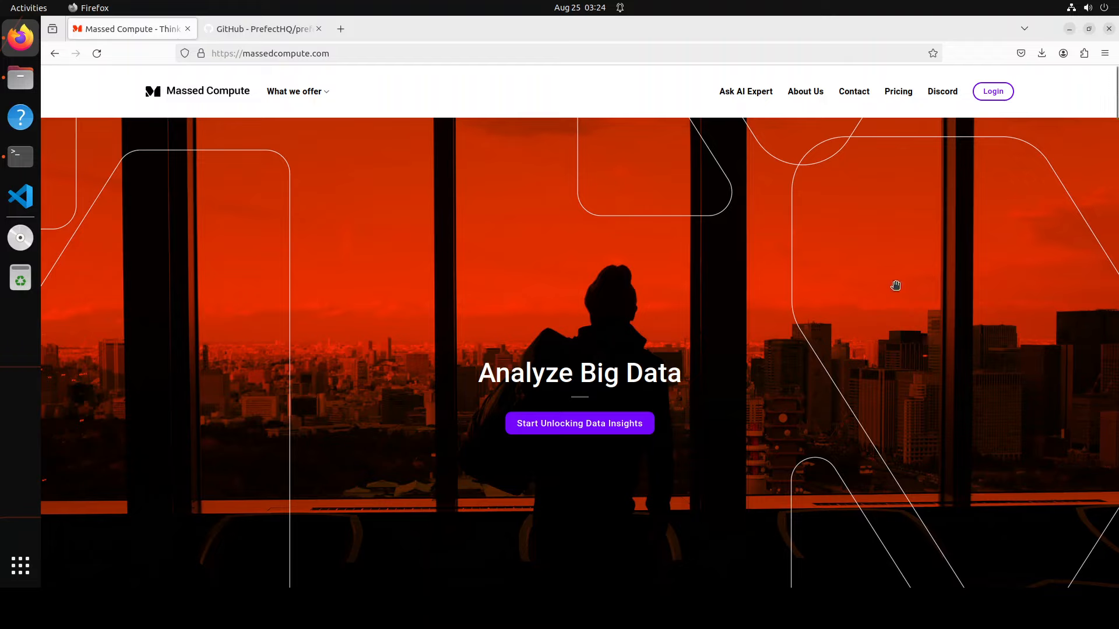
{"action": "mouse_move", "coordinate": [893, 282]}
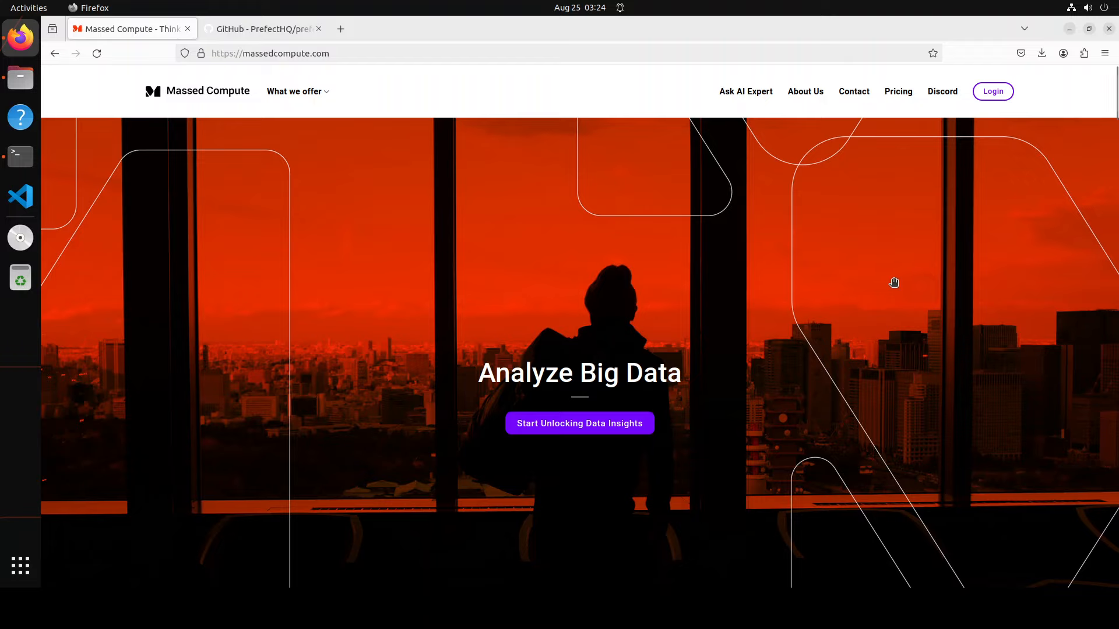
{"action": "mouse_move", "coordinate": [177, 339]}
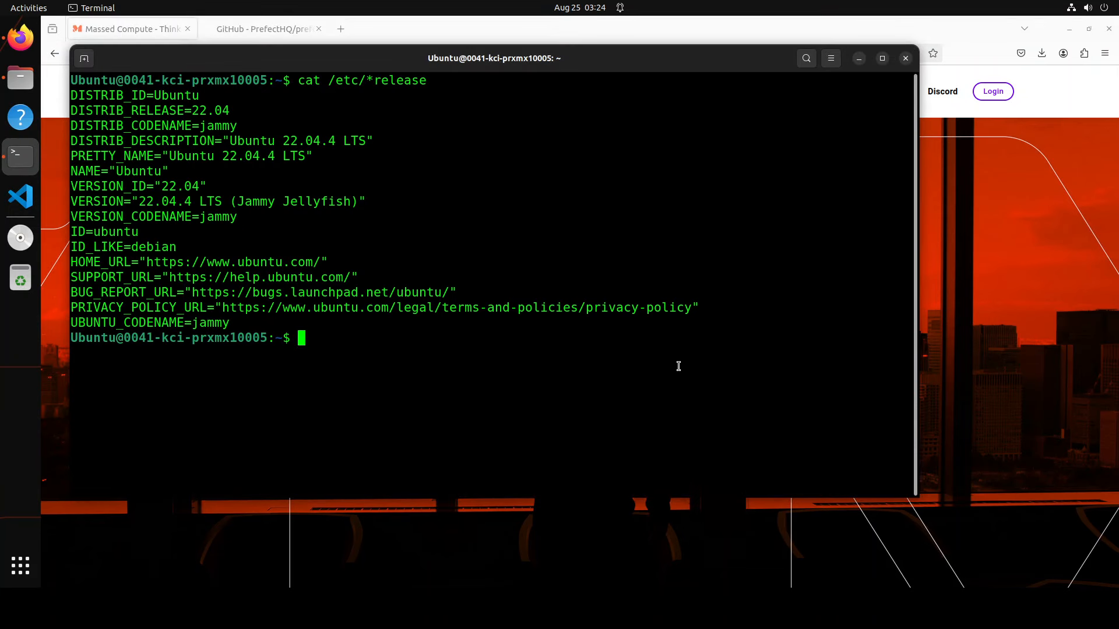
Check nvidia-smi, then paste the conda command creating the Python 3.11 'pref' environment.
{"action": "type", "text": "nvidia-smi"}
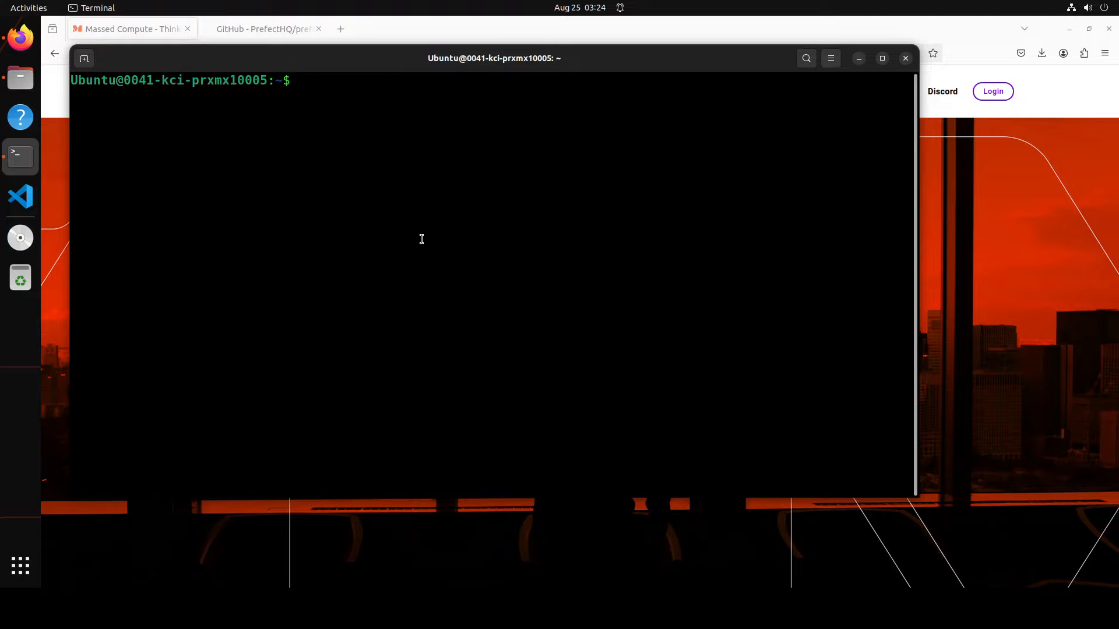
{"action": "right_click", "coordinate": [420, 239]}
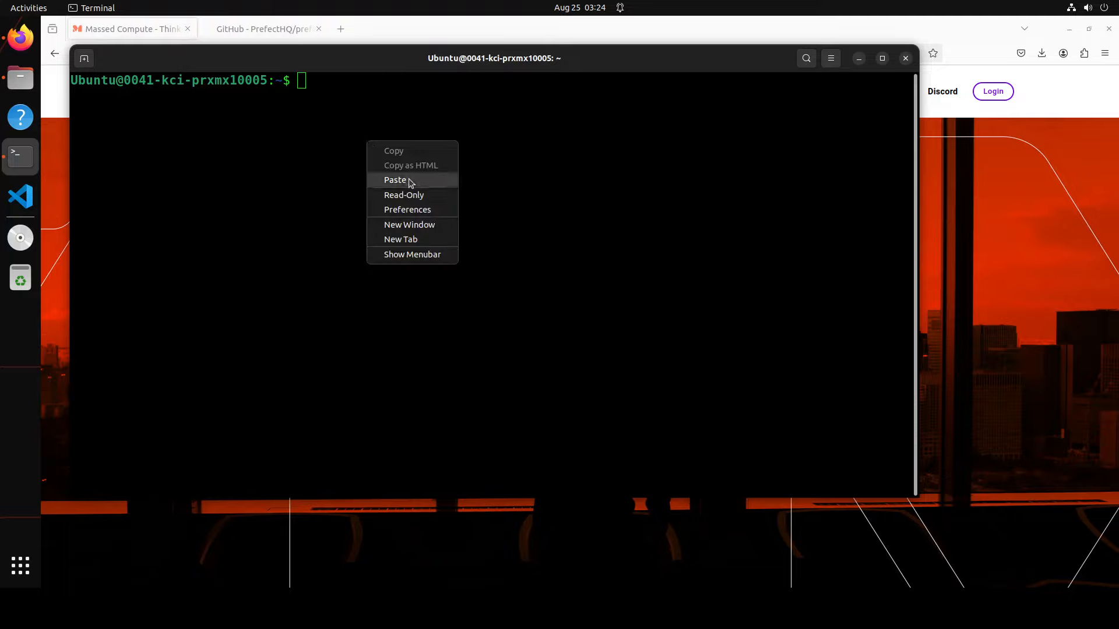
{"action": "left_click", "coordinate": [394, 180]}
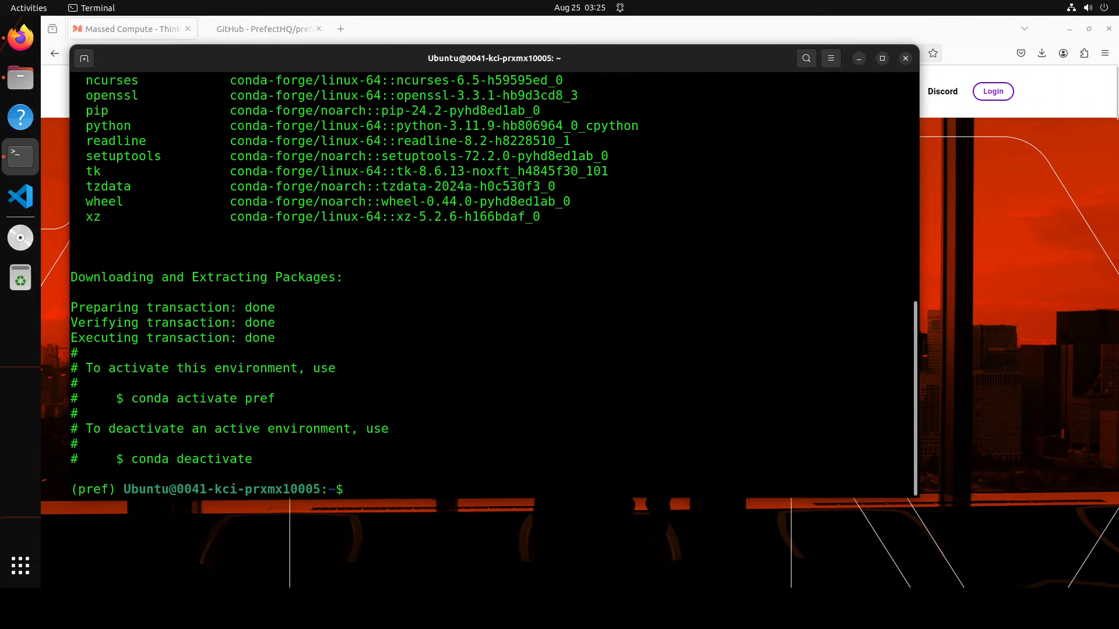
Paste 'pip install -U prefect' and follow the install of Prefect 2.20.3.
{"action": "right_click", "coordinate": [476, 291]}
{"action": "type", "text": "pip install -U prefect"}
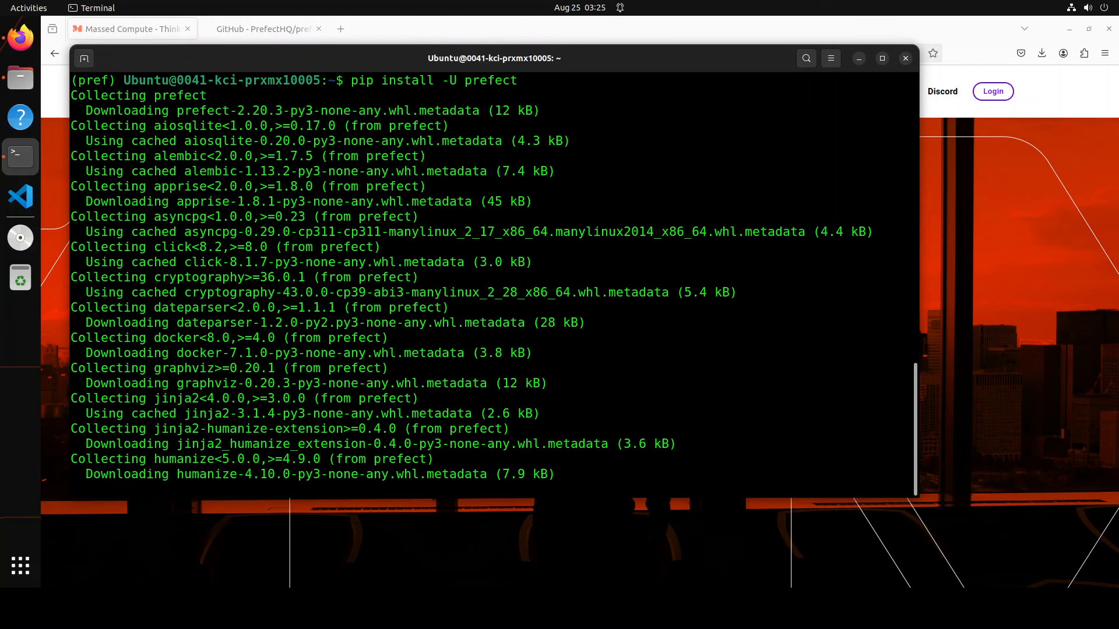
{"action": "scroll", "scroll_direction": "down", "scroll_amount": 3}
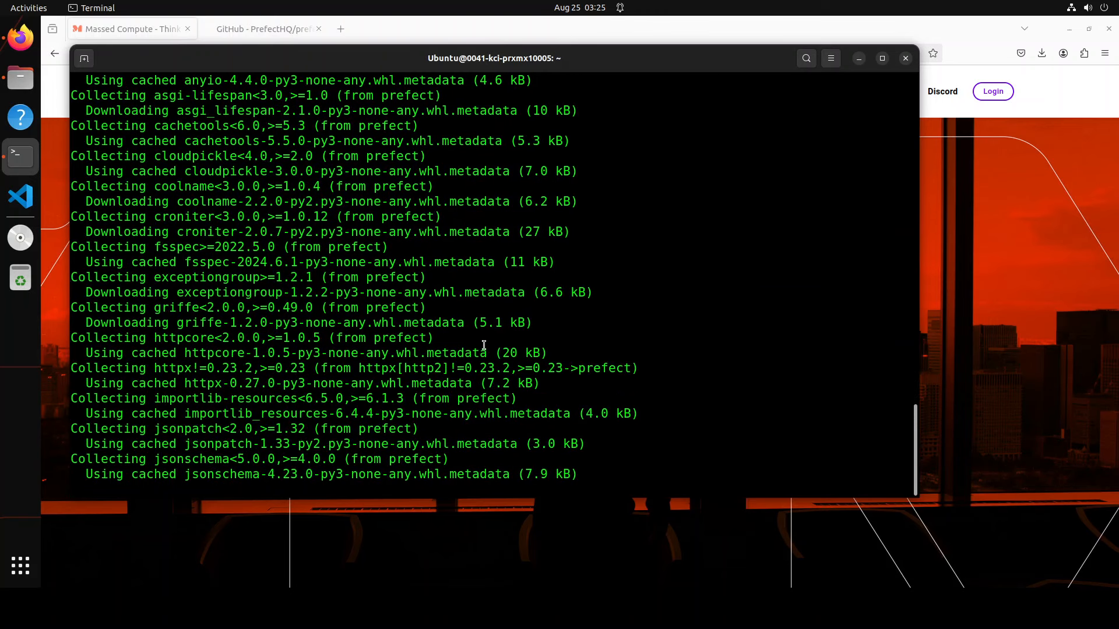
{"action": "scroll", "scroll_direction": "down", "scroll_amount": 3}
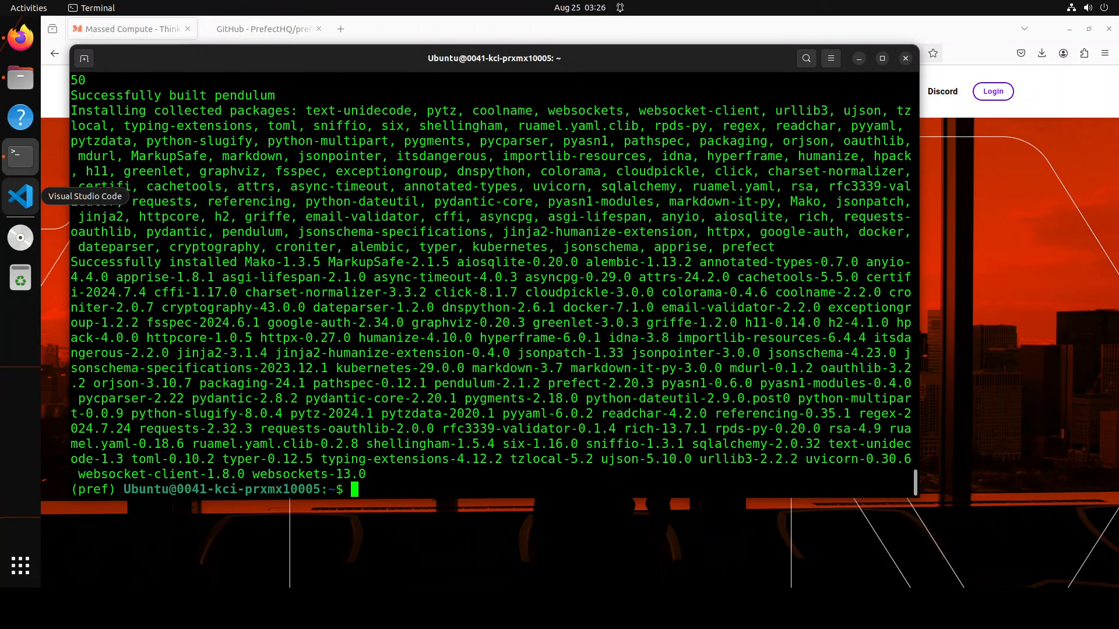
{"action": "mouse_move", "coordinate": [673, 349]}
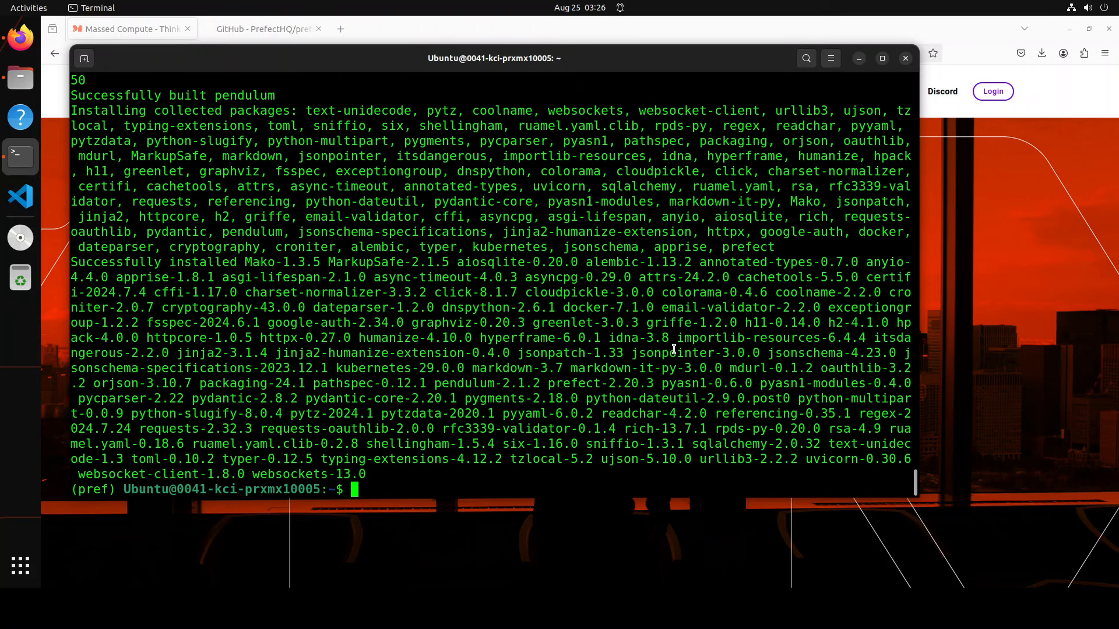
Clear the screen, cd into pref, list mycode.py, and run 'code .'.
{"action": "type", "text": "clear"}
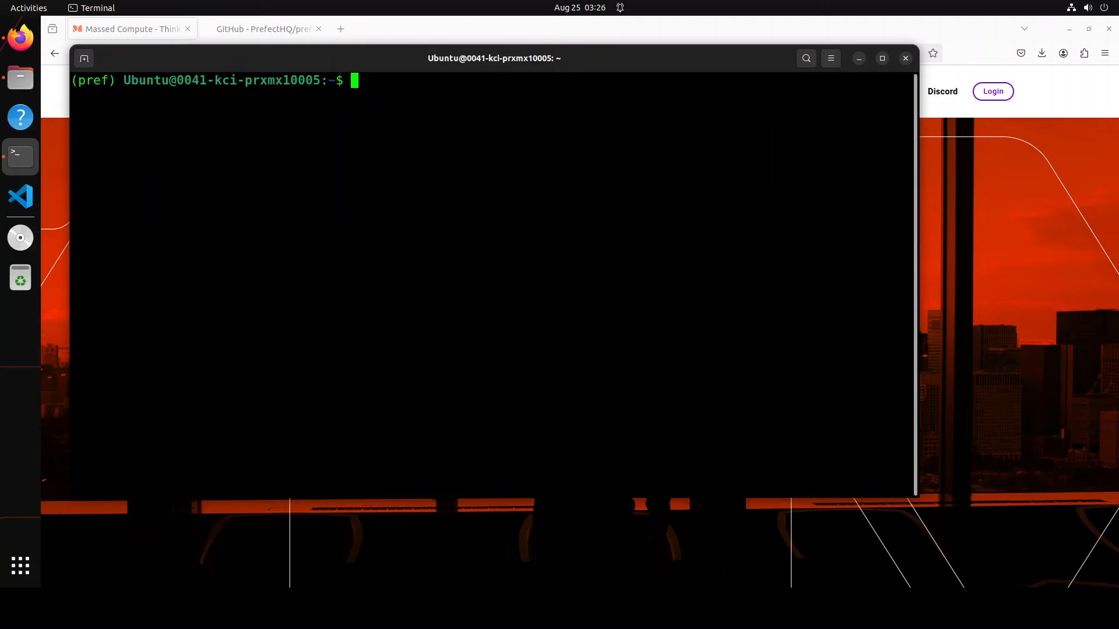
{"action": "type", "text": "c"}
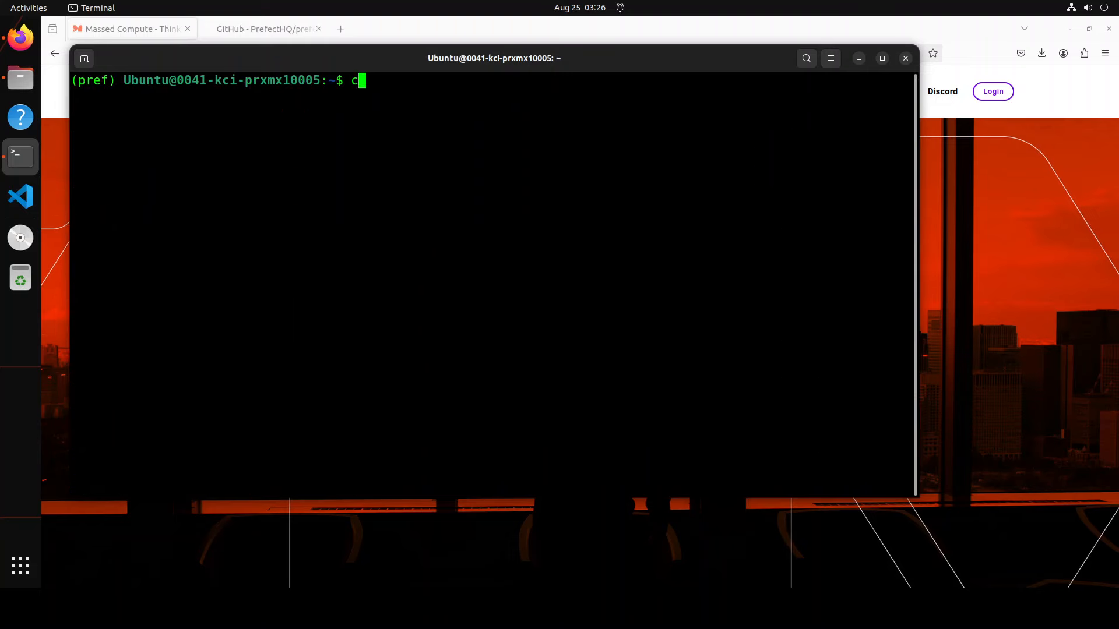
{"action": "type", "text": "d"}
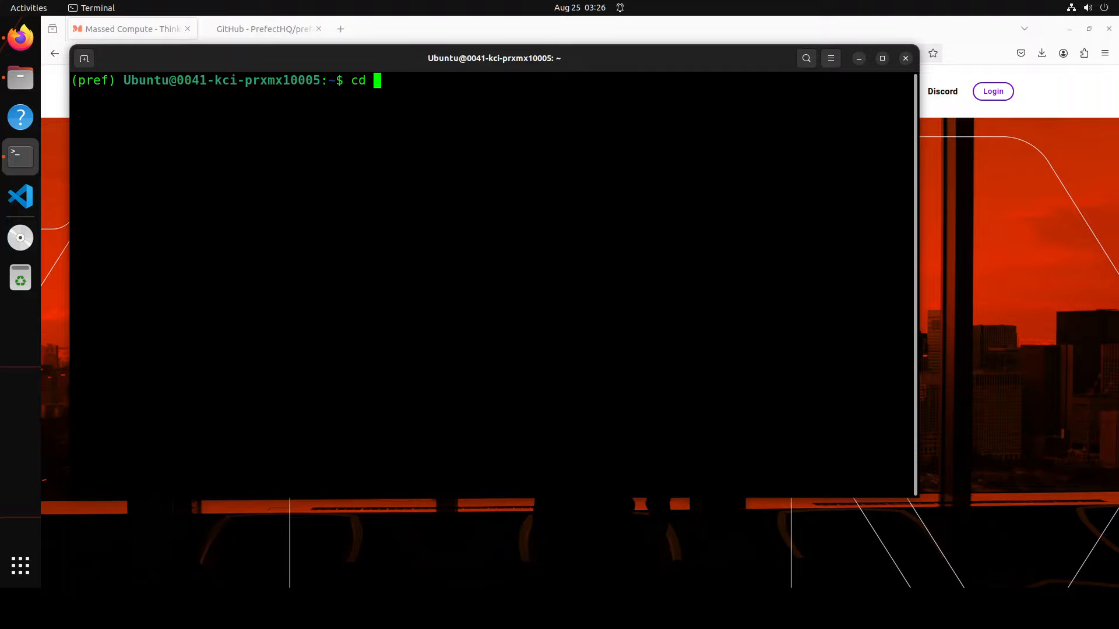
{"action": "type", "text": "m"}
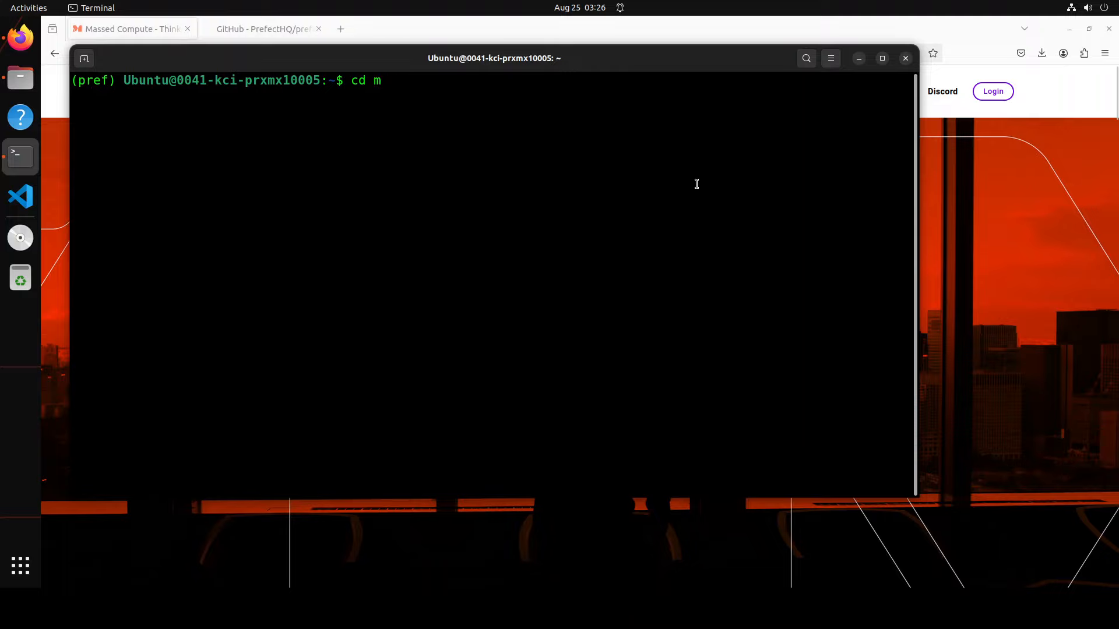
{"action": "type", "text": "erf"}
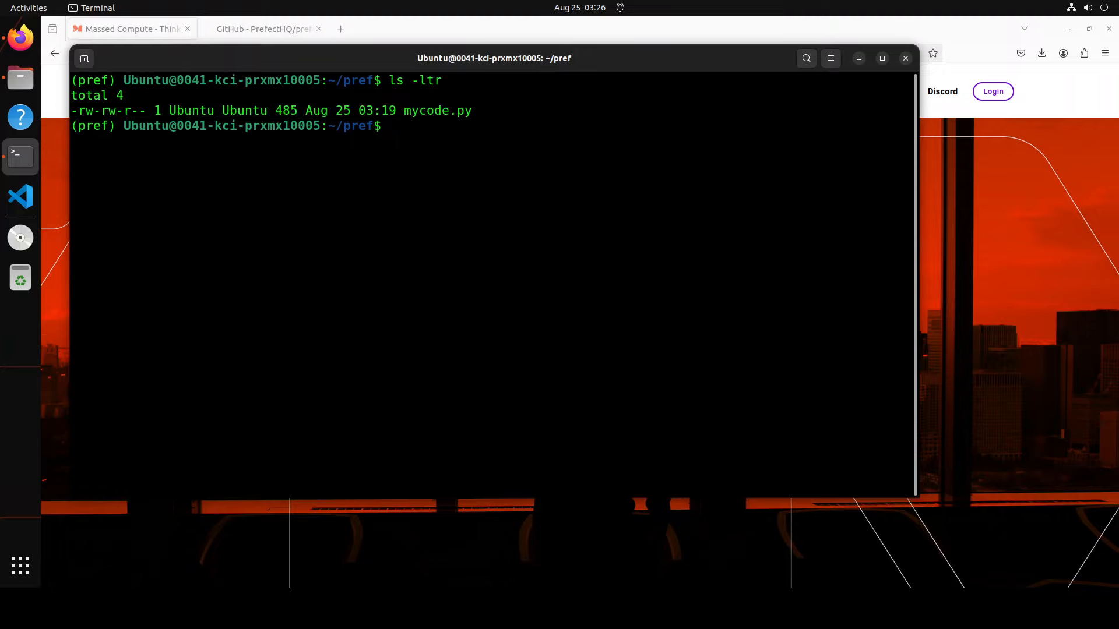
{"action": "type", "text": "cod"}
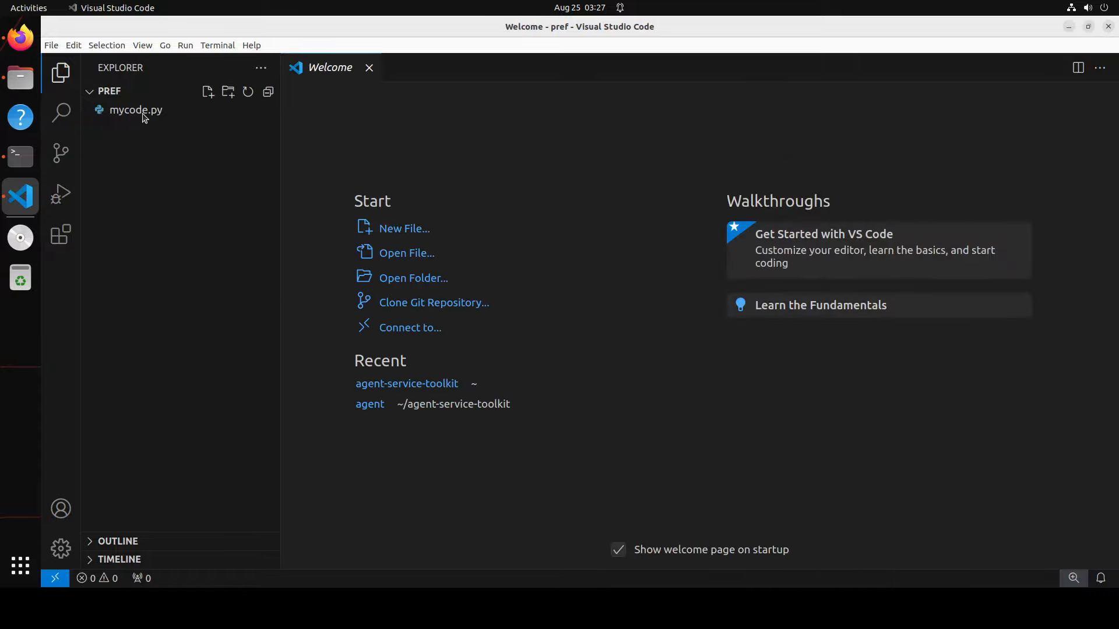
Open mycode.py to view the GitHub Stars flow served as first-deployment on cron.
{"action": "left_click", "coordinate": [136, 110]}
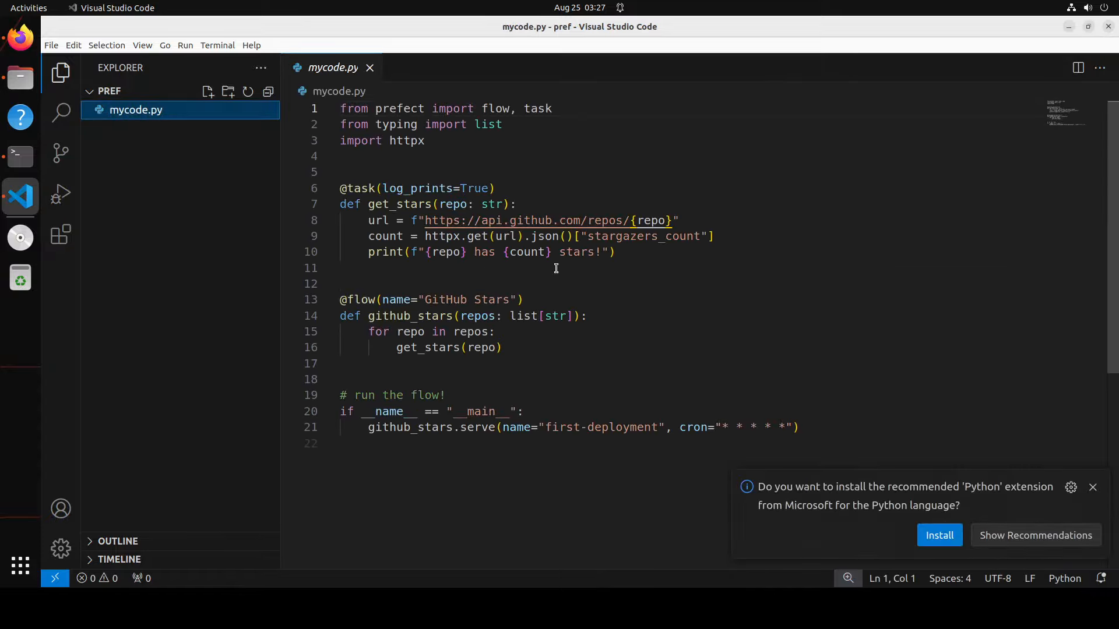
{"action": "left_click", "coordinate": [1091, 486]}
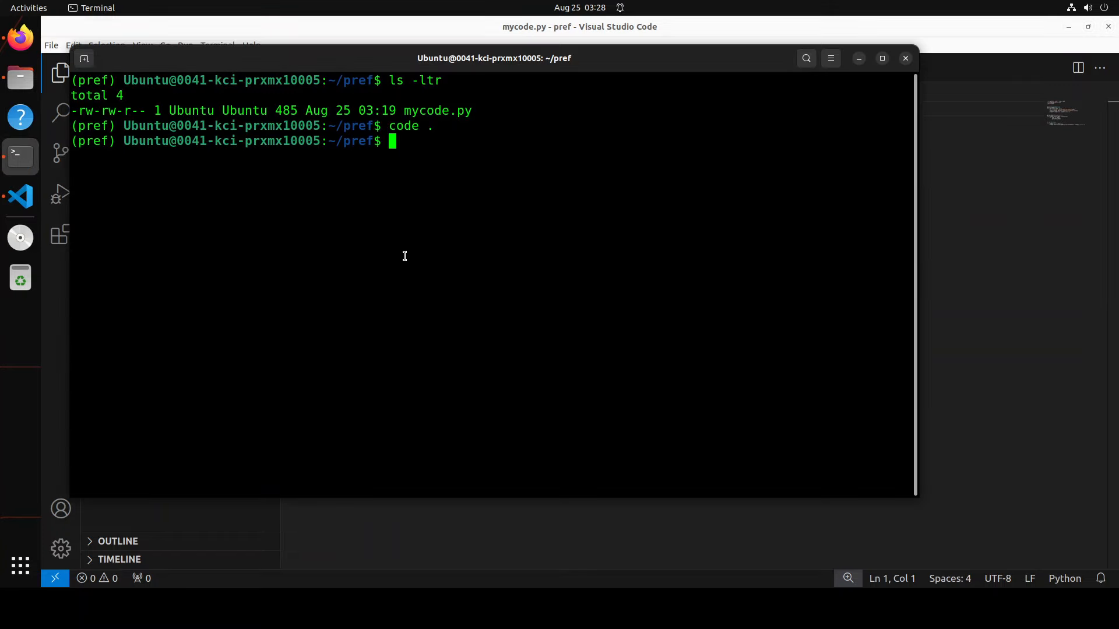
Run 'python3 mycode.py' to serve GitHub Stars, then open a new terminal window.
{"action": "type", "text": "python3 mycode.py"}
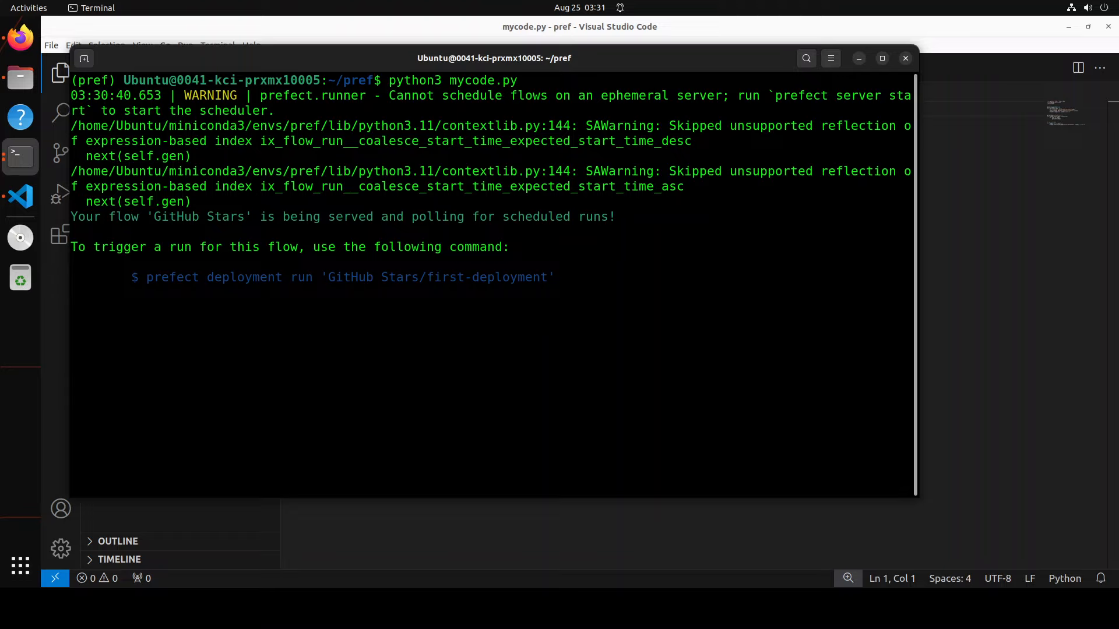
{"action": "right_click", "coordinate": [19, 155]}
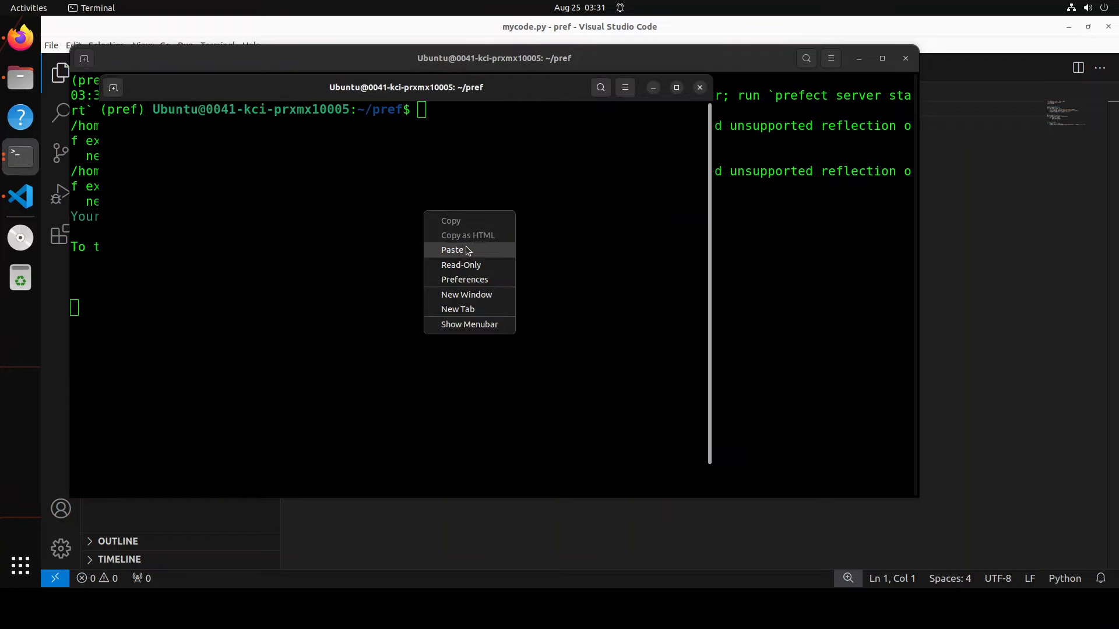
Paste the copied command into the new terminal window and run it.
{"action": "left_click", "coordinate": [452, 250]}
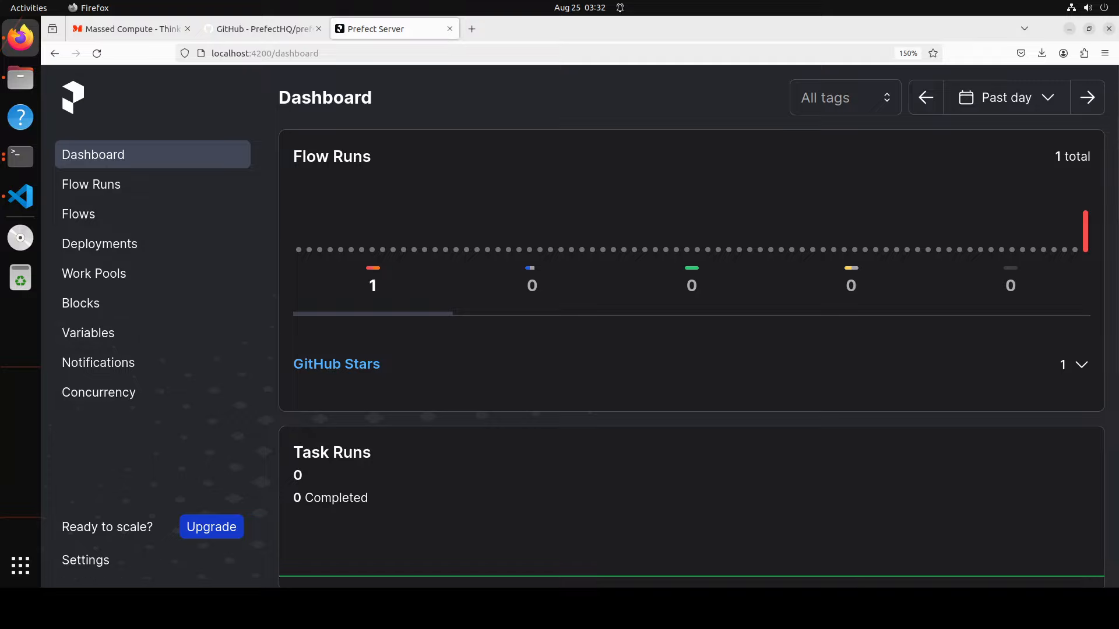
{"action": "mouse_move", "coordinate": [336, 364]}
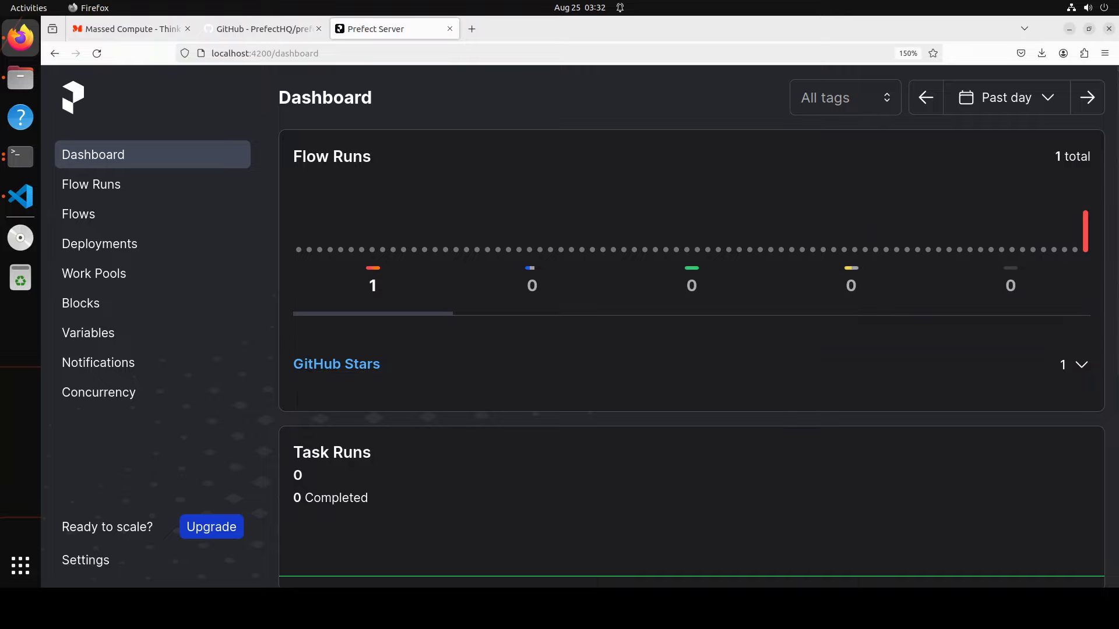
{"action": "mouse_move", "coordinate": [336, 363]}
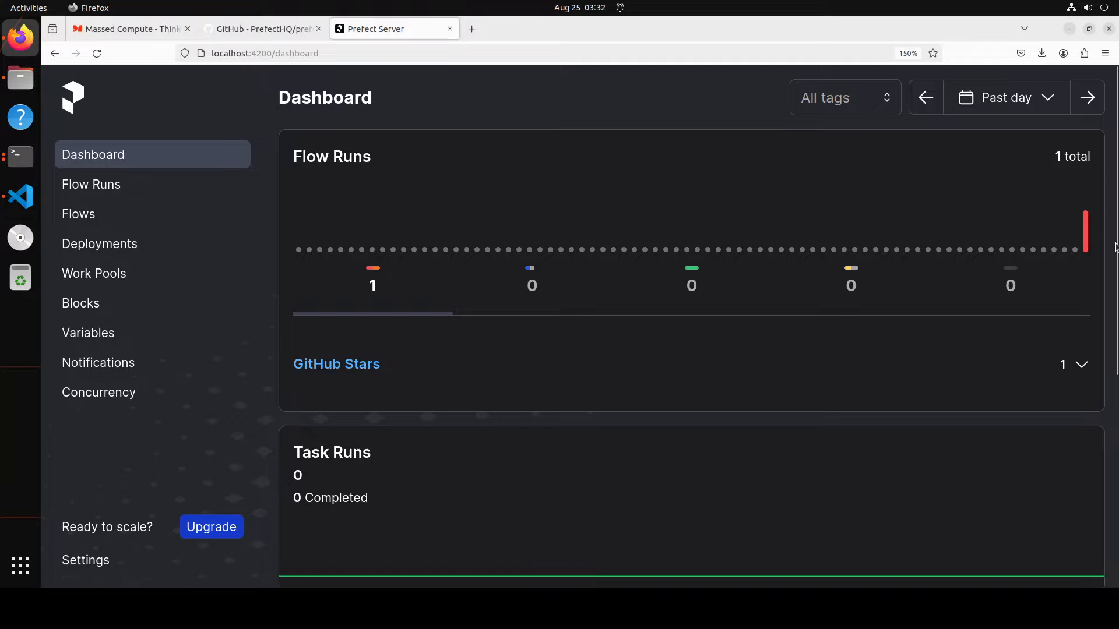
{"action": "scroll", "scroll_direction": "down", "scroll_amount": 3}
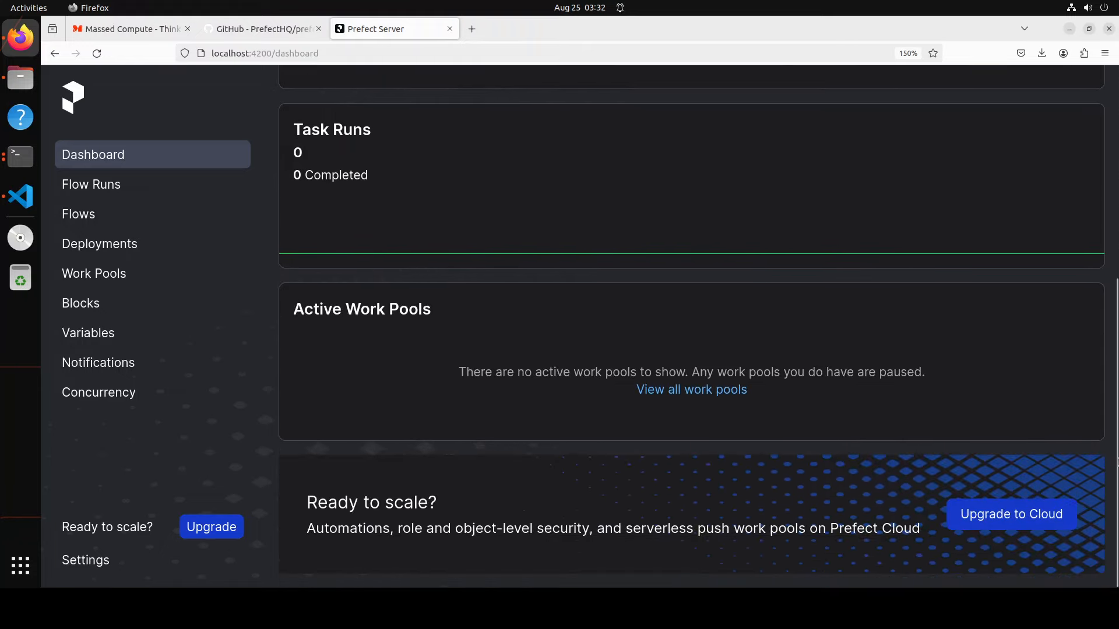
{"action": "mouse_move", "coordinate": [1092, 455]}
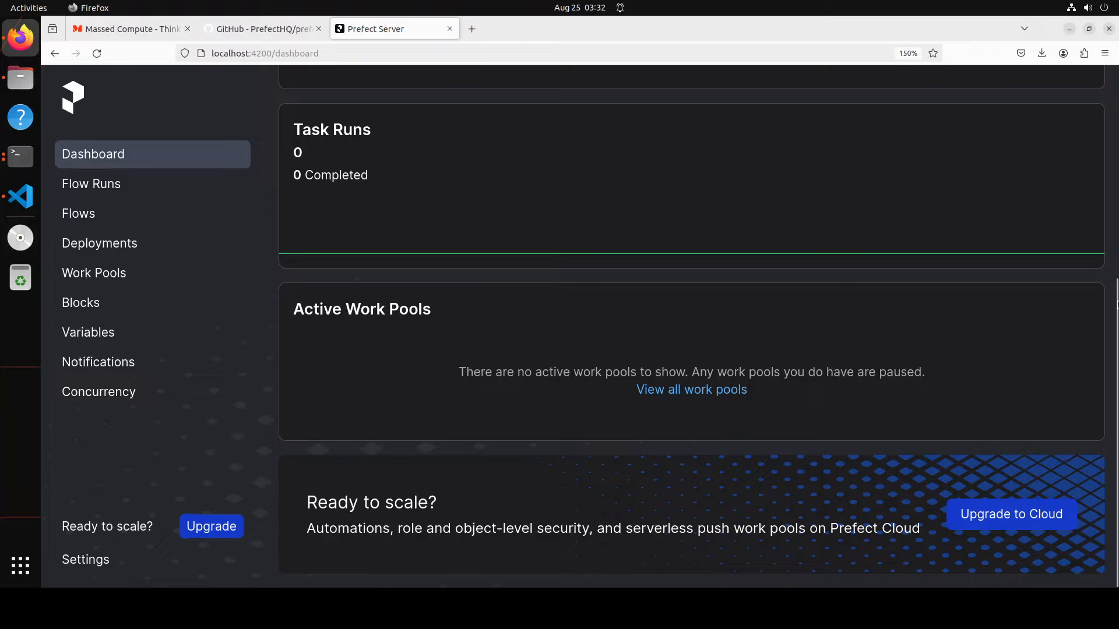
{"action": "scroll", "scroll_direction": "up", "scroll_amount": 3}
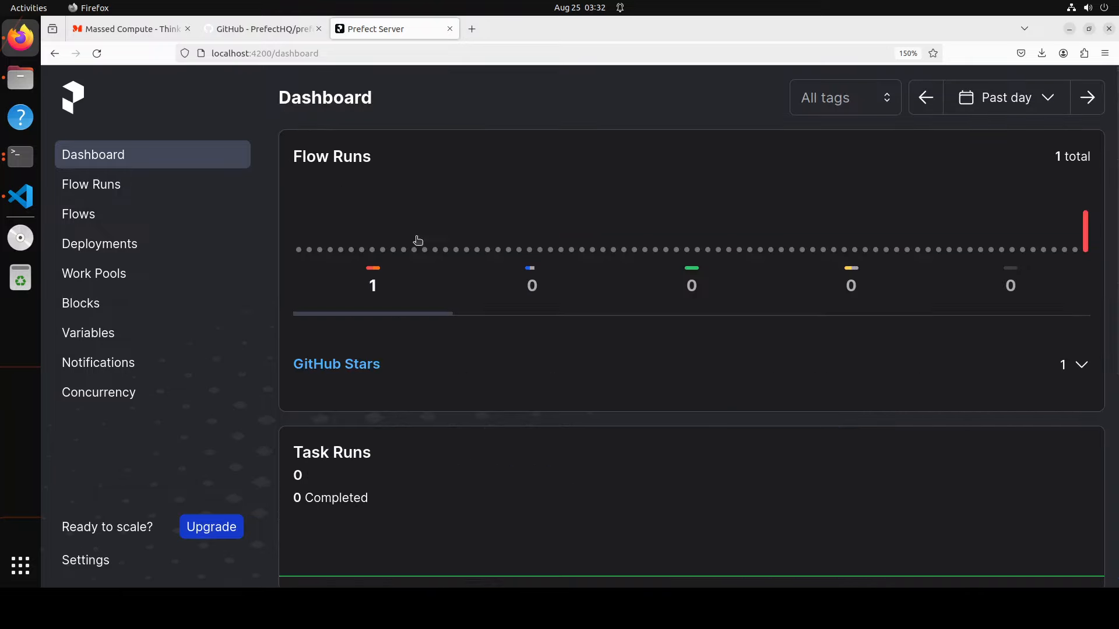
{"action": "left_click", "coordinate": [91, 185]}
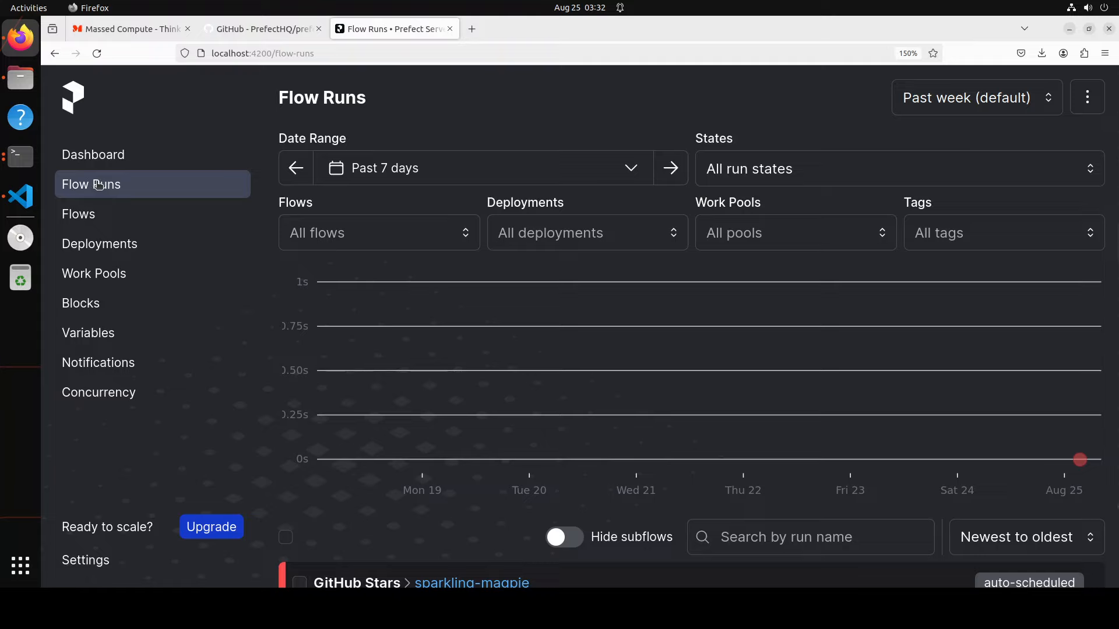
{"action": "mouse_move", "coordinate": [1079, 460]}
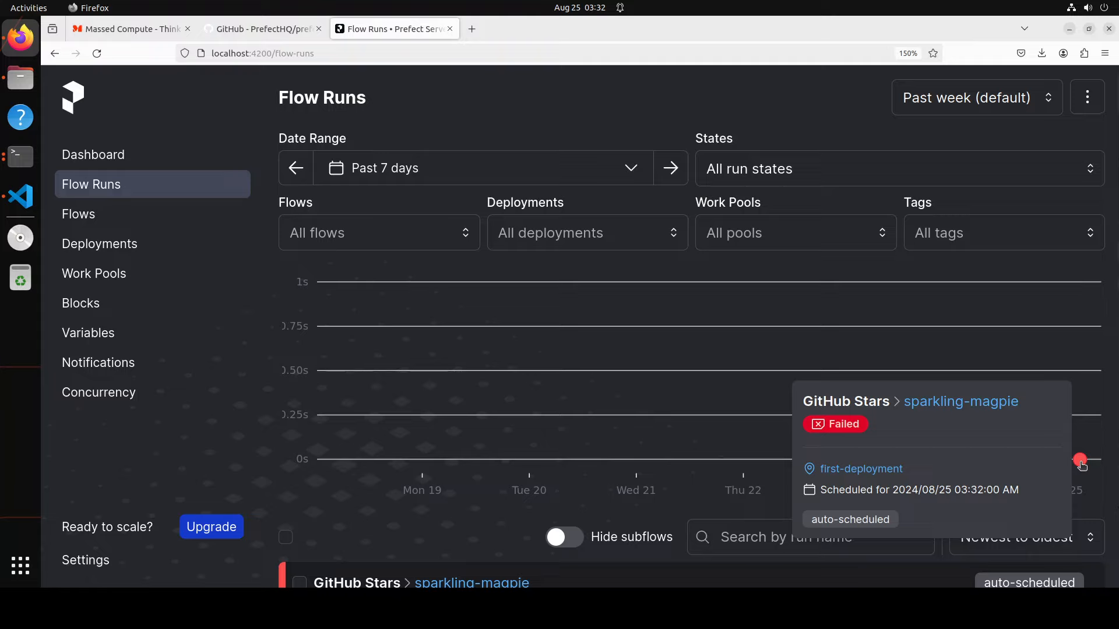
{"action": "mouse_move", "coordinate": [123, 349]}
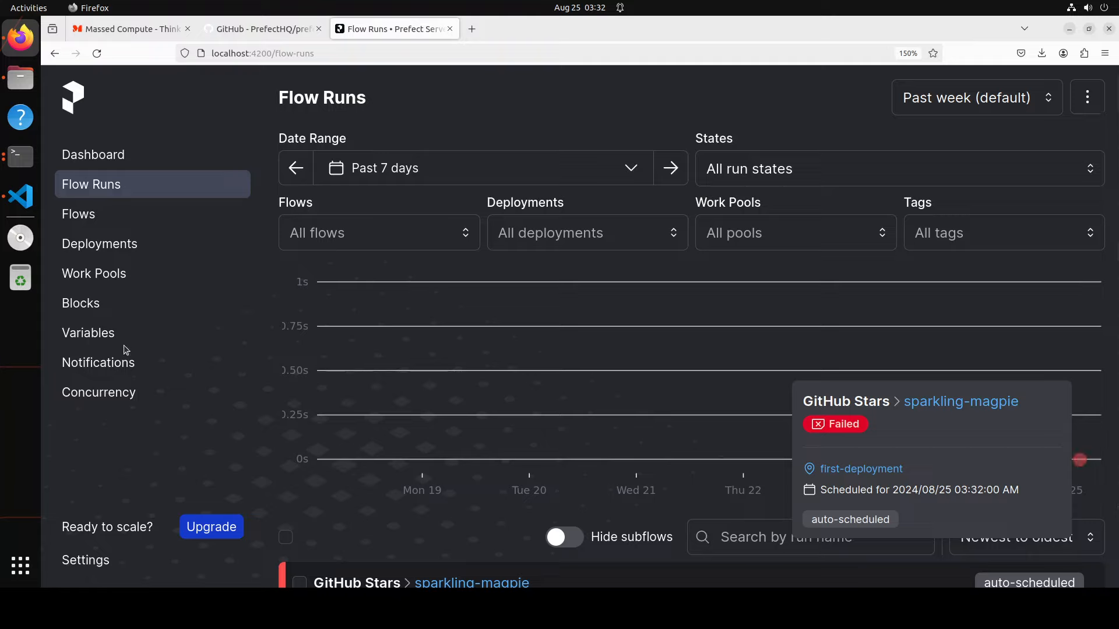
{"action": "mouse_move", "coordinate": [799, 271]}
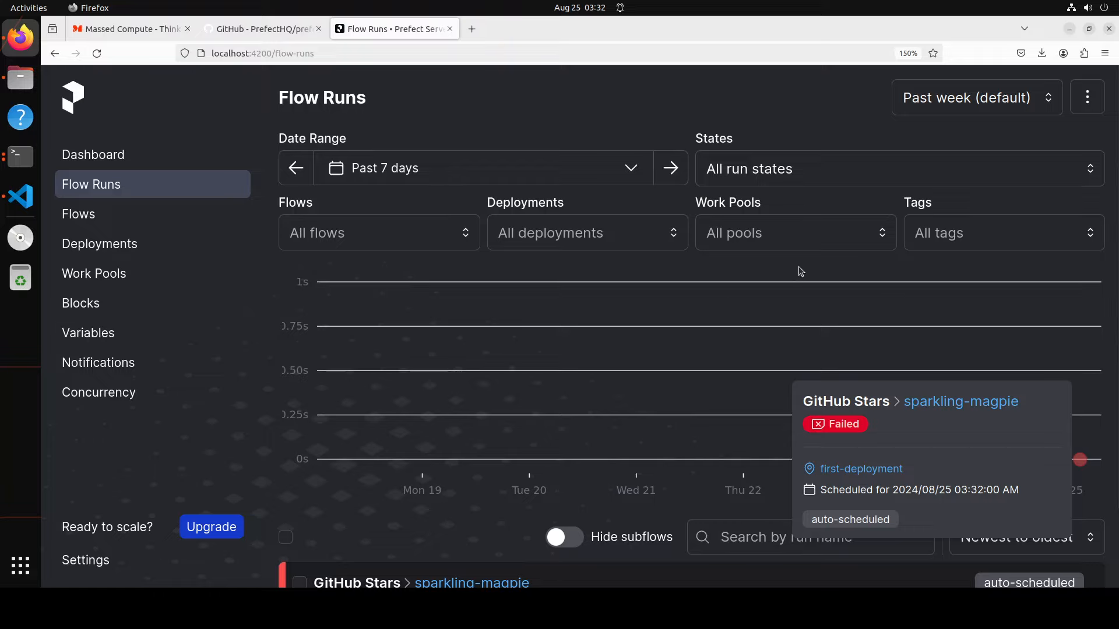
Visit Flows, then Deployments to see first-deployment scheduled every minute.
{"action": "left_click", "coordinate": [77, 213]}
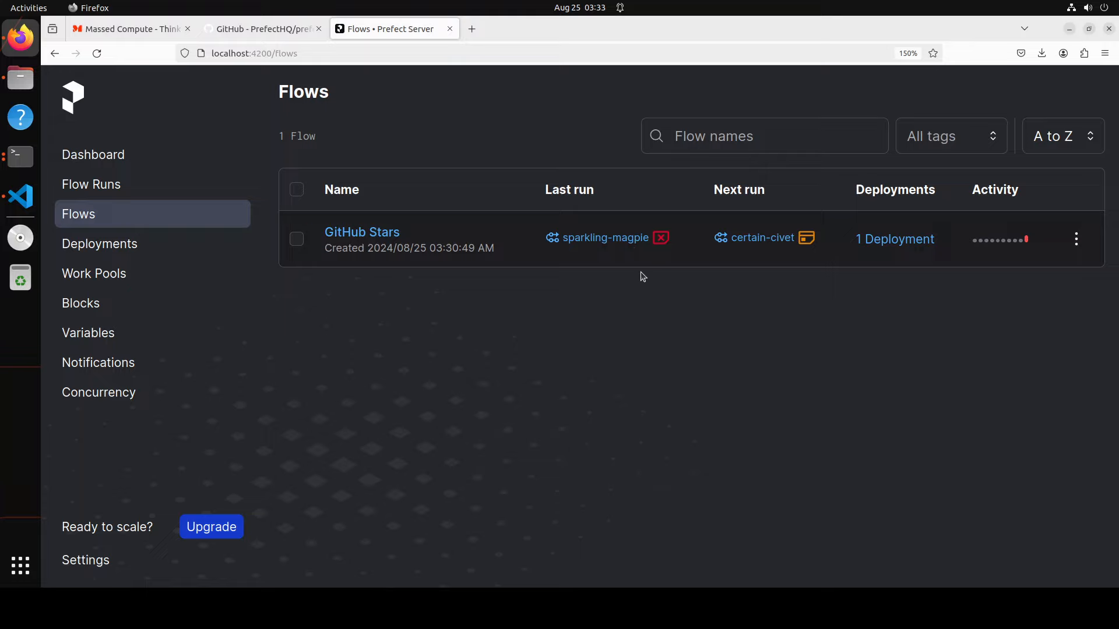
{"action": "mouse_move", "coordinate": [99, 243]}
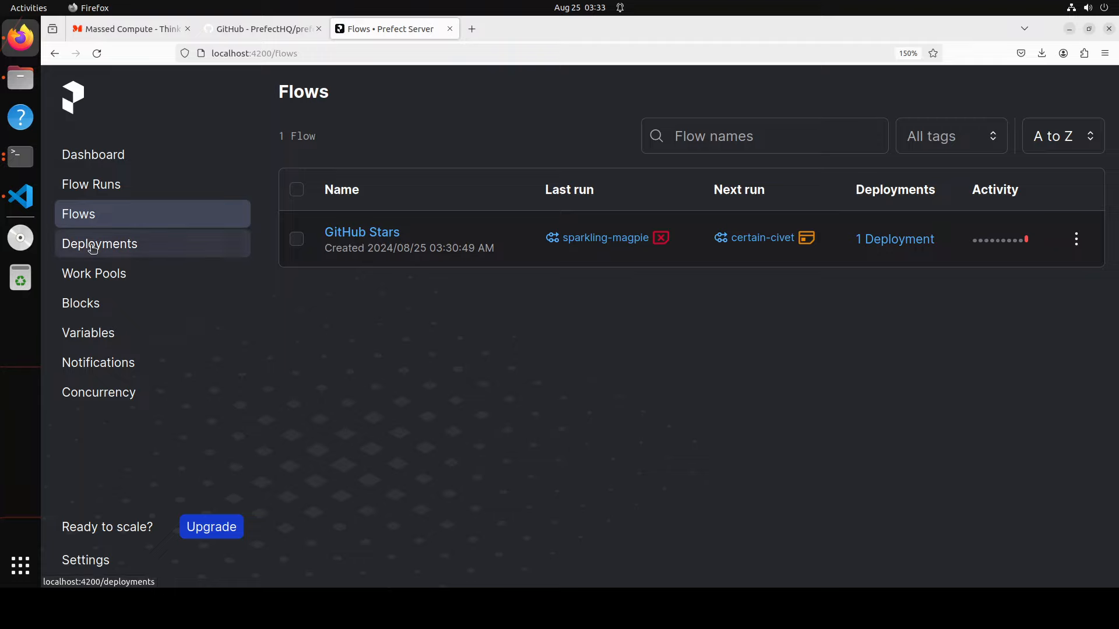
{"action": "left_click", "coordinate": [100, 244]}
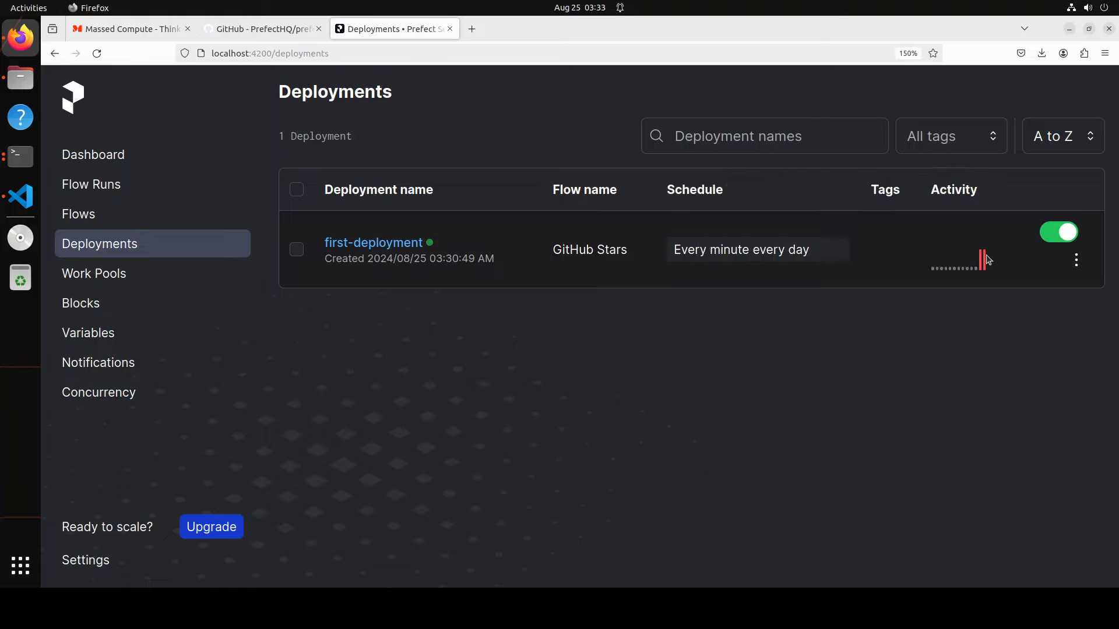
Visit the empty Work Pools and Blocks pages, then the Variables page.
{"action": "left_click", "coordinate": [93, 274]}
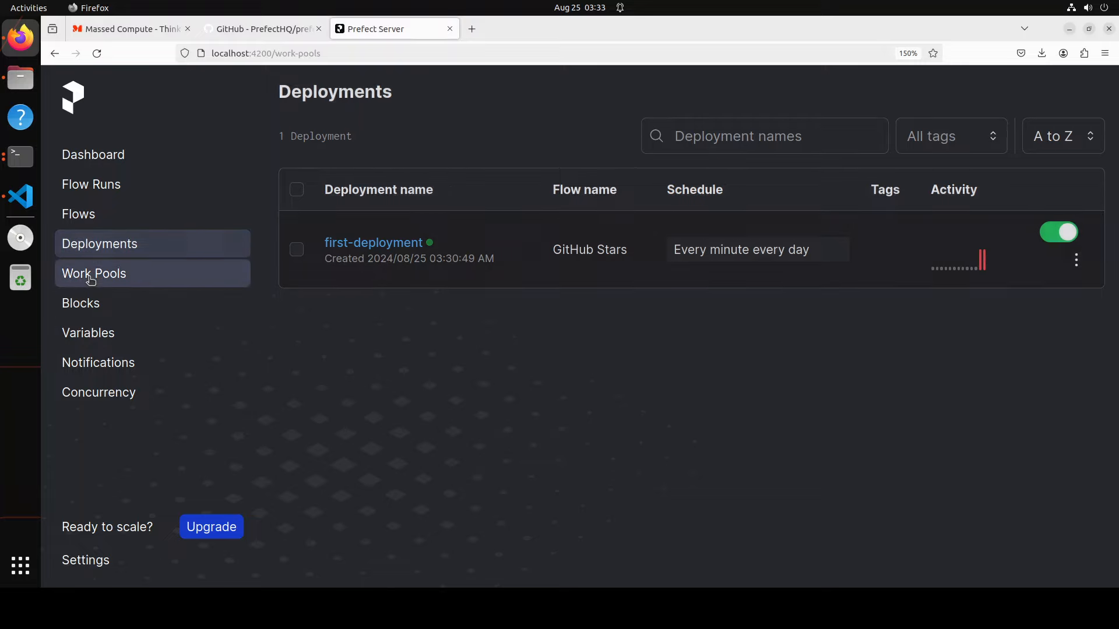
{"action": "left_click", "coordinate": [93, 273]}
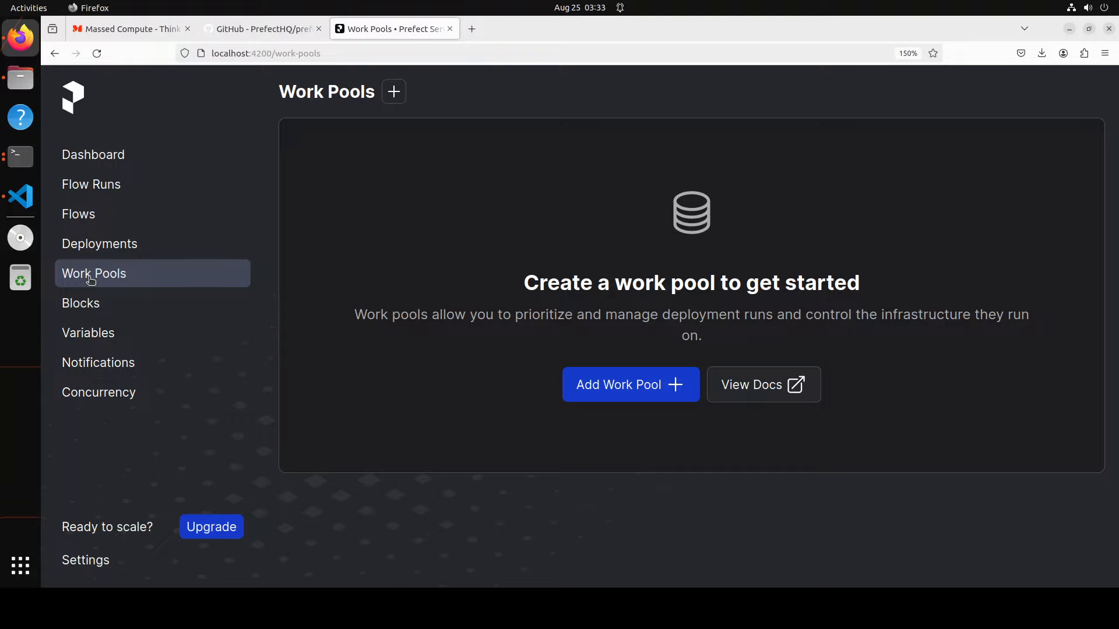
{"action": "mouse_move", "coordinate": [131, 290]}
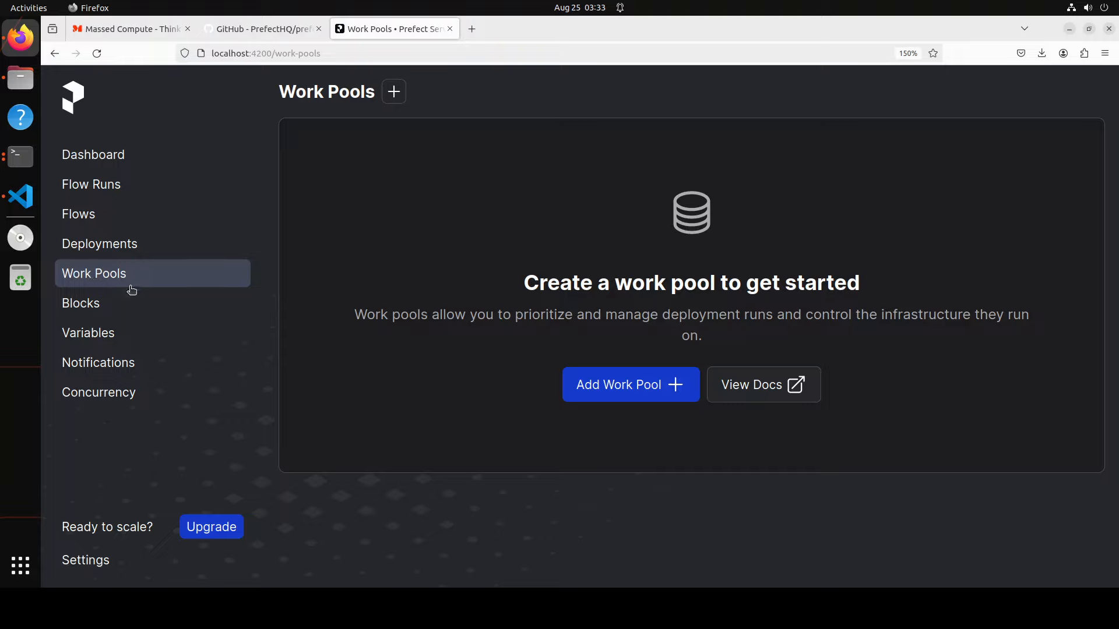
{"action": "left_click", "coordinate": [81, 302]}
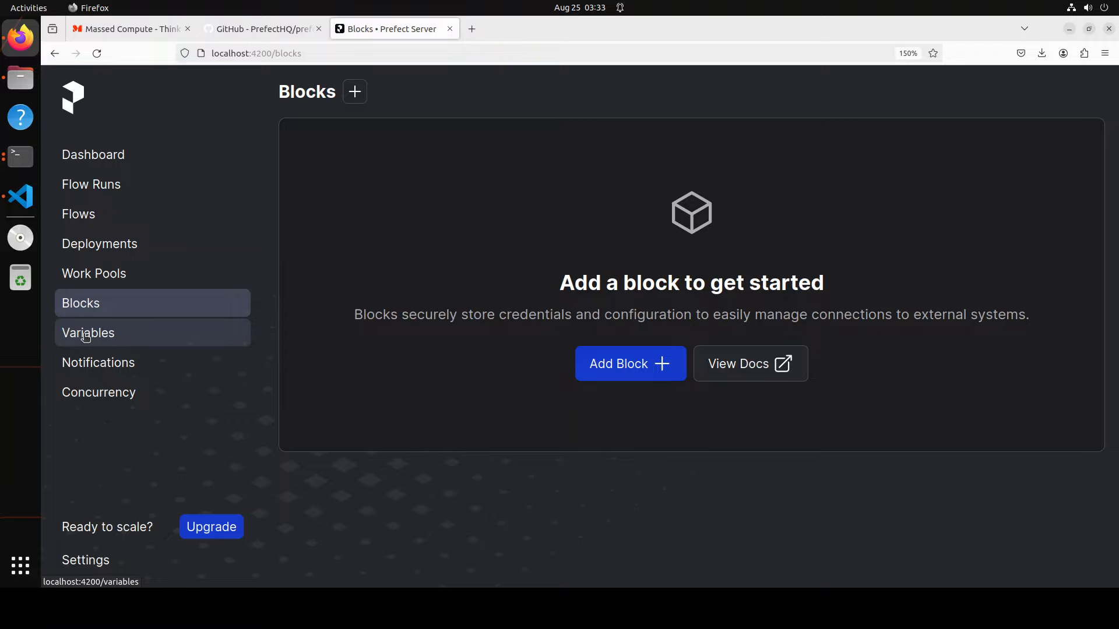
{"action": "mouse_move", "coordinate": [258, 384]}
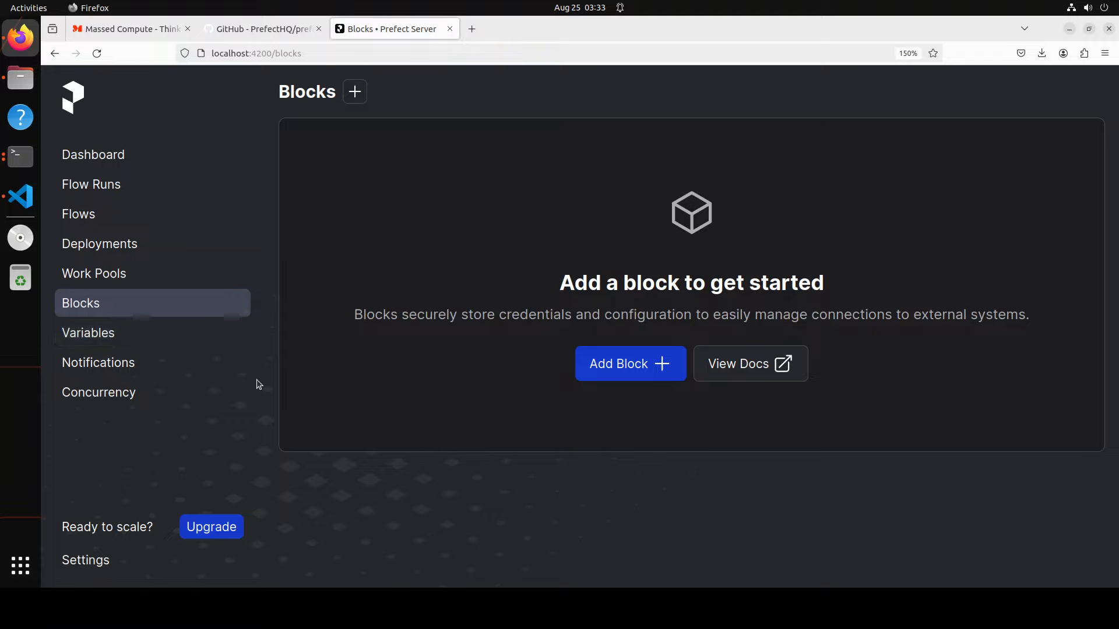
{"action": "mouse_move", "coordinate": [102, 345]}
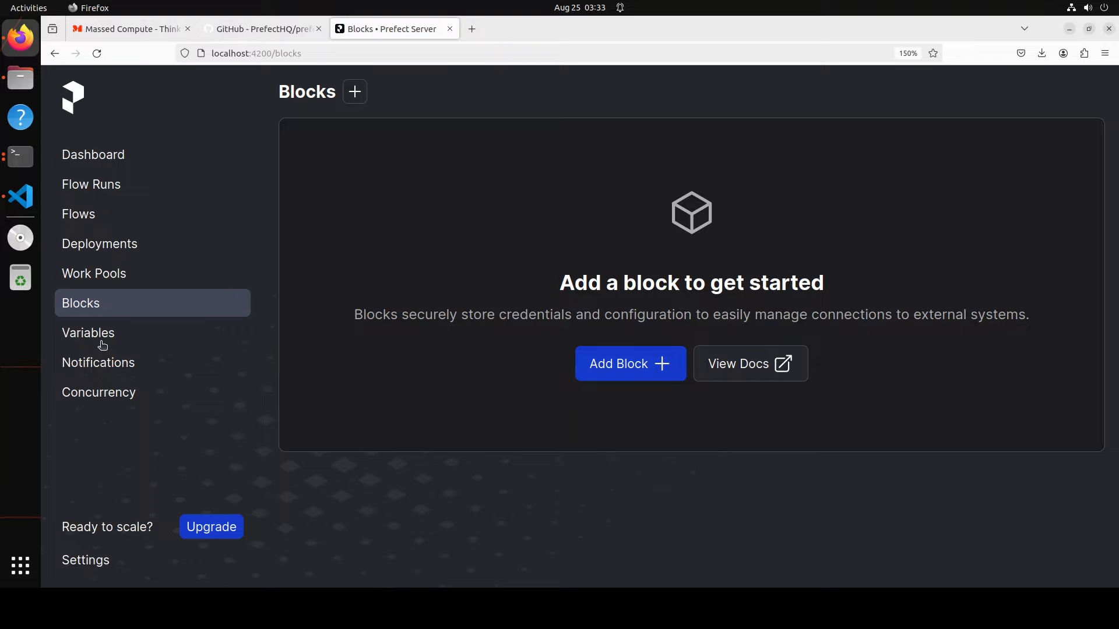
{"action": "left_click", "coordinate": [88, 333]}
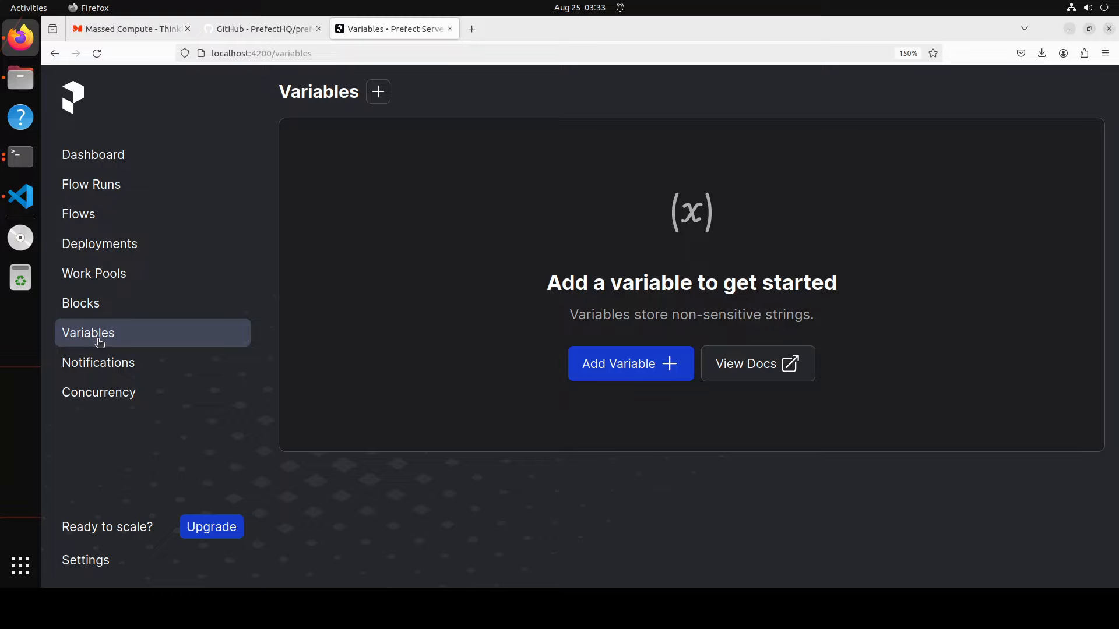
Open the empty Notifications and Concurrency pages.
{"action": "left_click", "coordinate": [99, 362]}
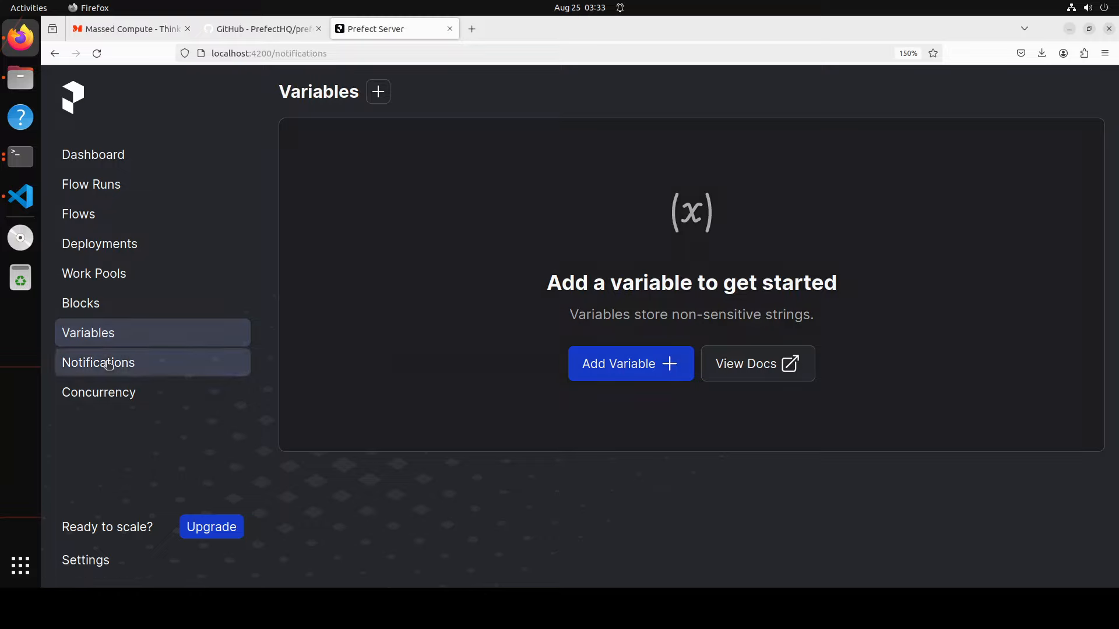
{"action": "left_click", "coordinate": [99, 363]}
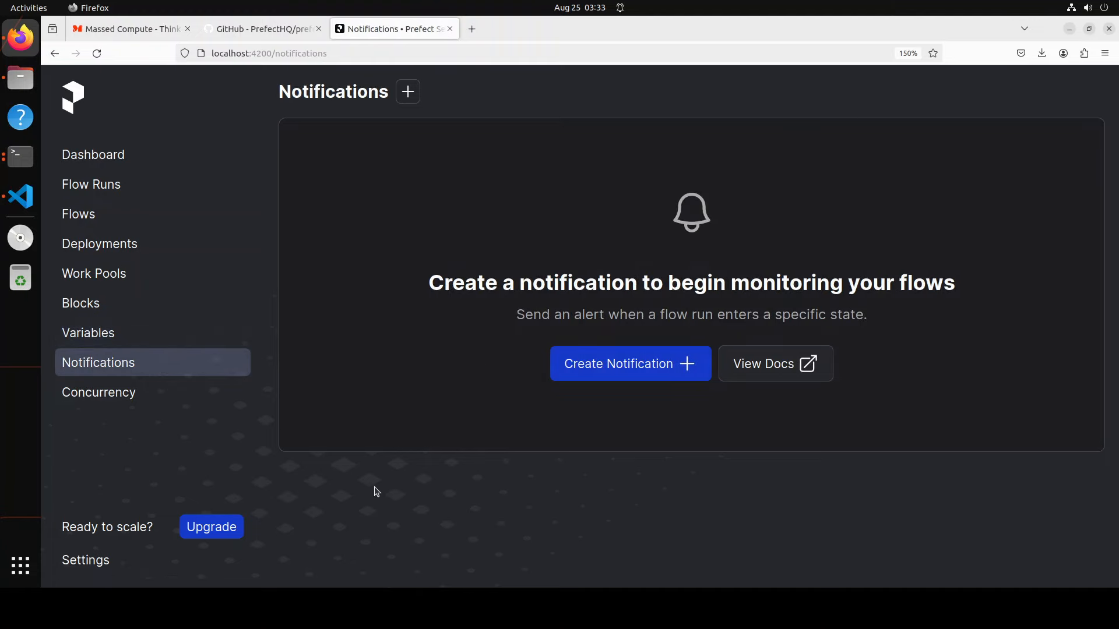
{"action": "mouse_move", "coordinate": [438, 487]}
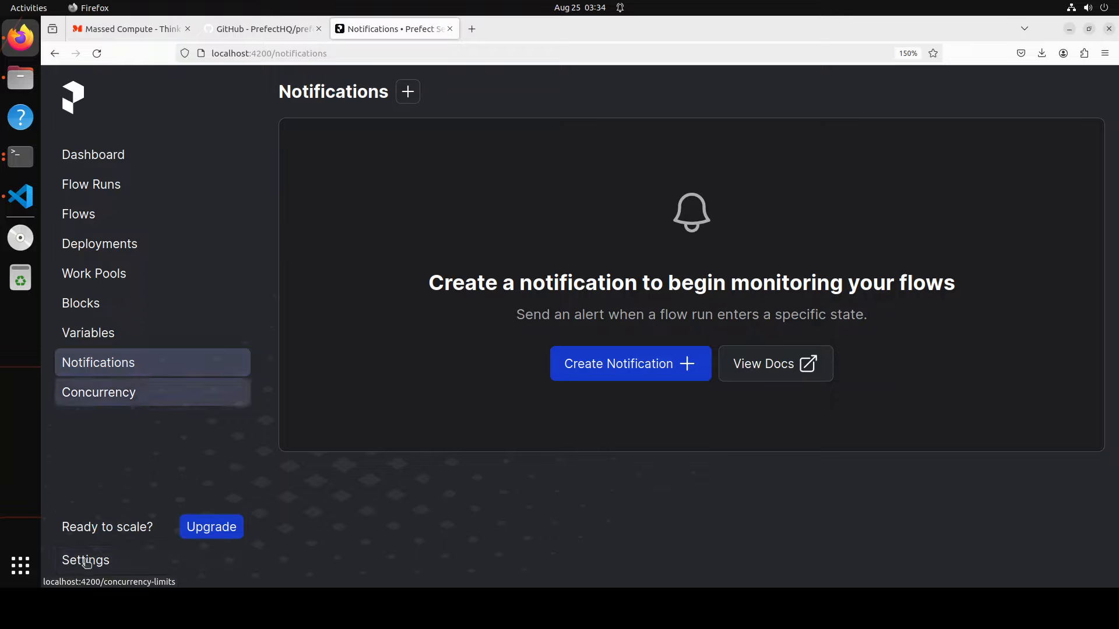
{"action": "left_click", "coordinate": [99, 392]}
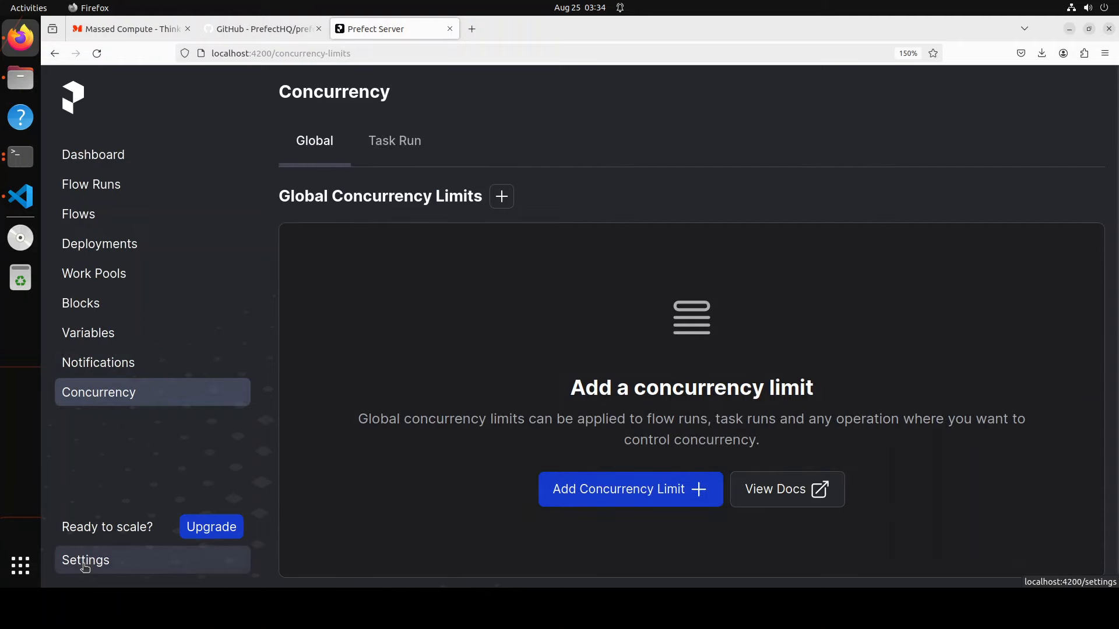
Open Settings showing Prefect 2.20.3 and toggle the theme to light and back to dark.
{"action": "left_click", "coordinate": [85, 560]}
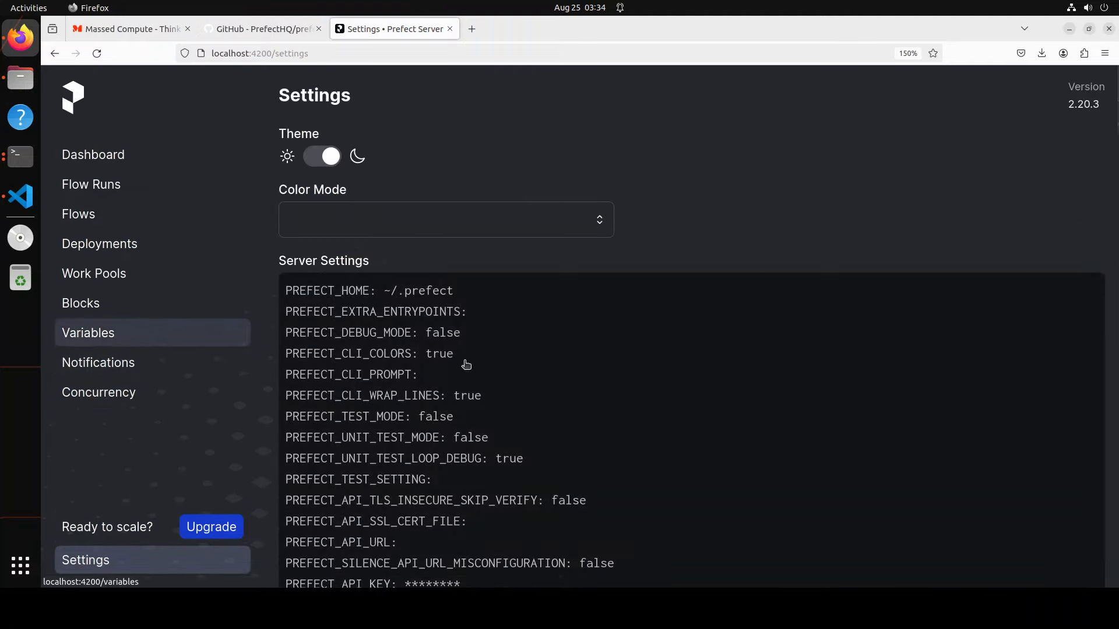
{"action": "scroll", "scroll_direction": "down", "scroll_amount": 3}
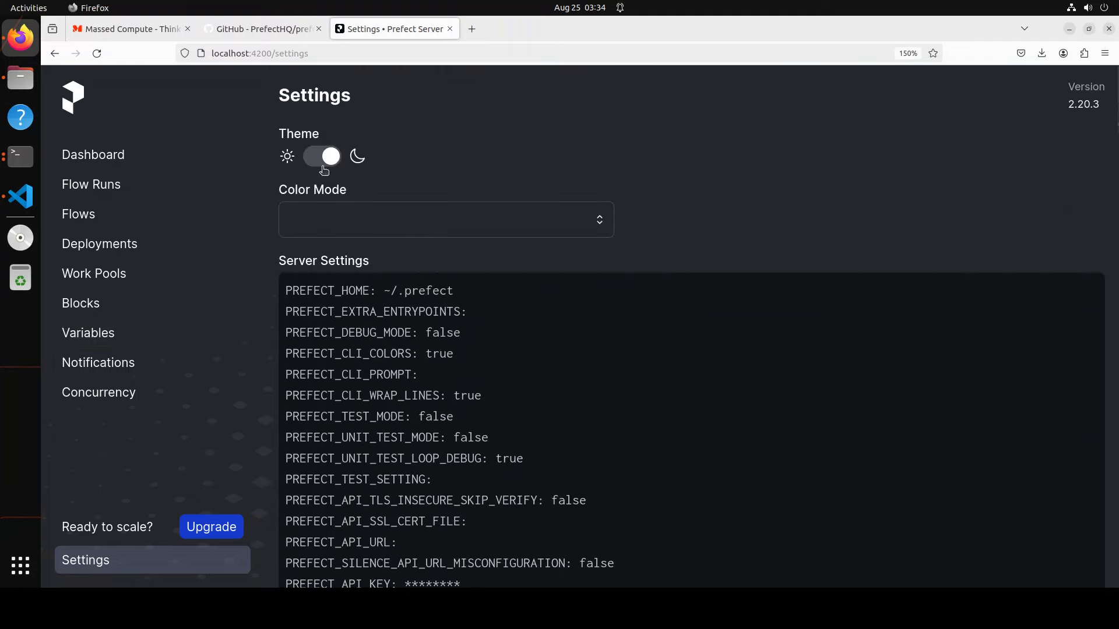
{"action": "left_click", "coordinate": [321, 156]}
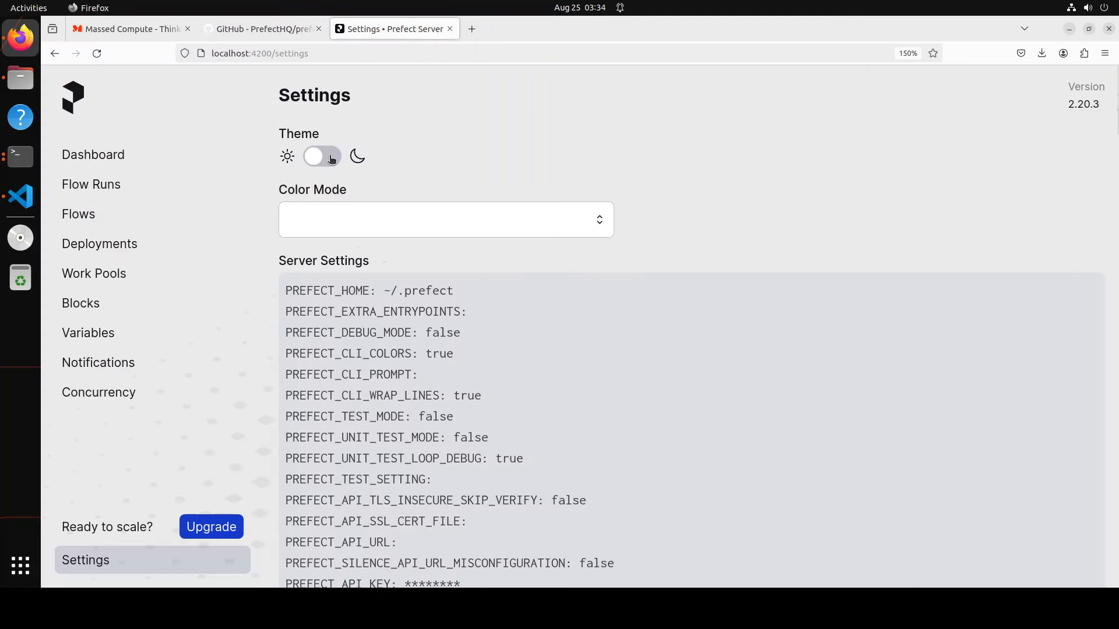
{"action": "left_click", "coordinate": [322, 156]}
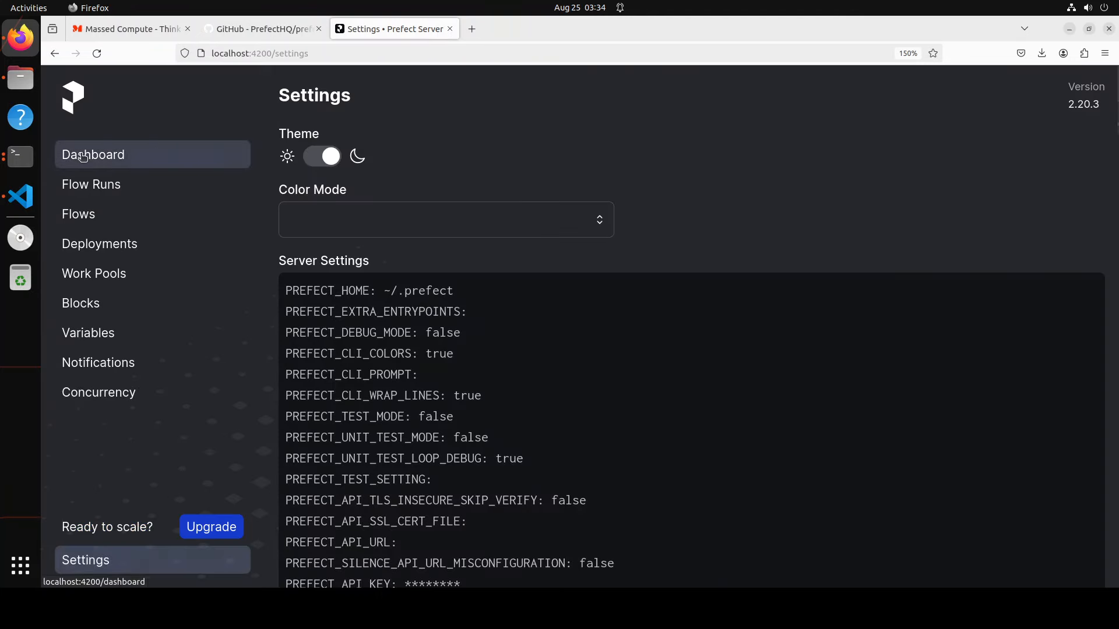
Check the dashboard's 4 GitHub Stars flow runs, then view the PrefectHQ/prefect GitHub README.
{"action": "left_click", "coordinate": [93, 154]}
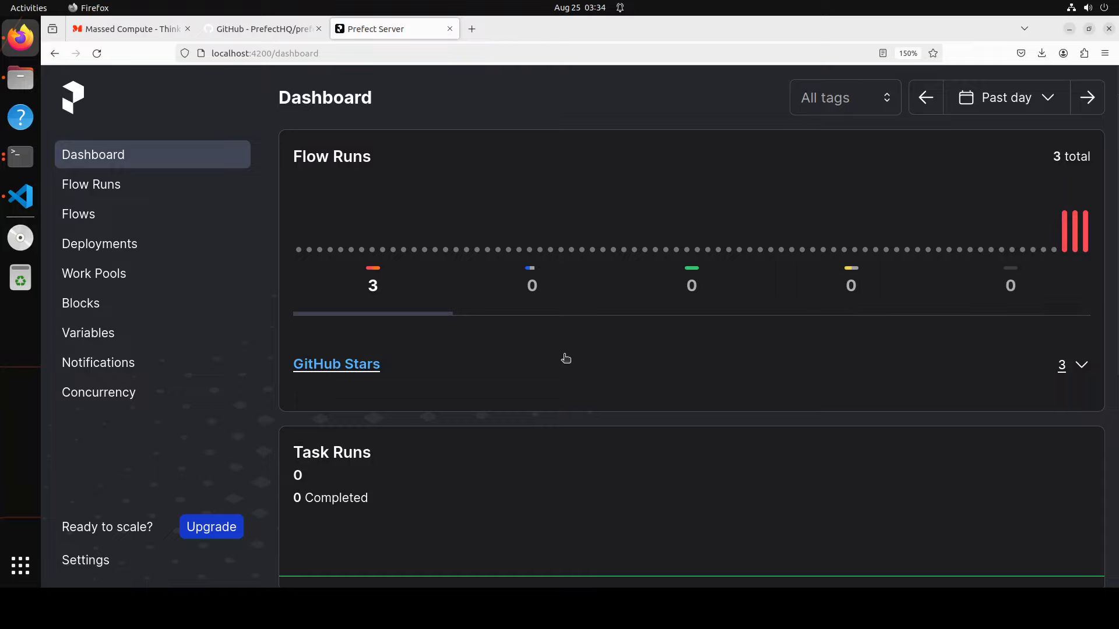
{"action": "mouse_move", "coordinate": [659, 362]}
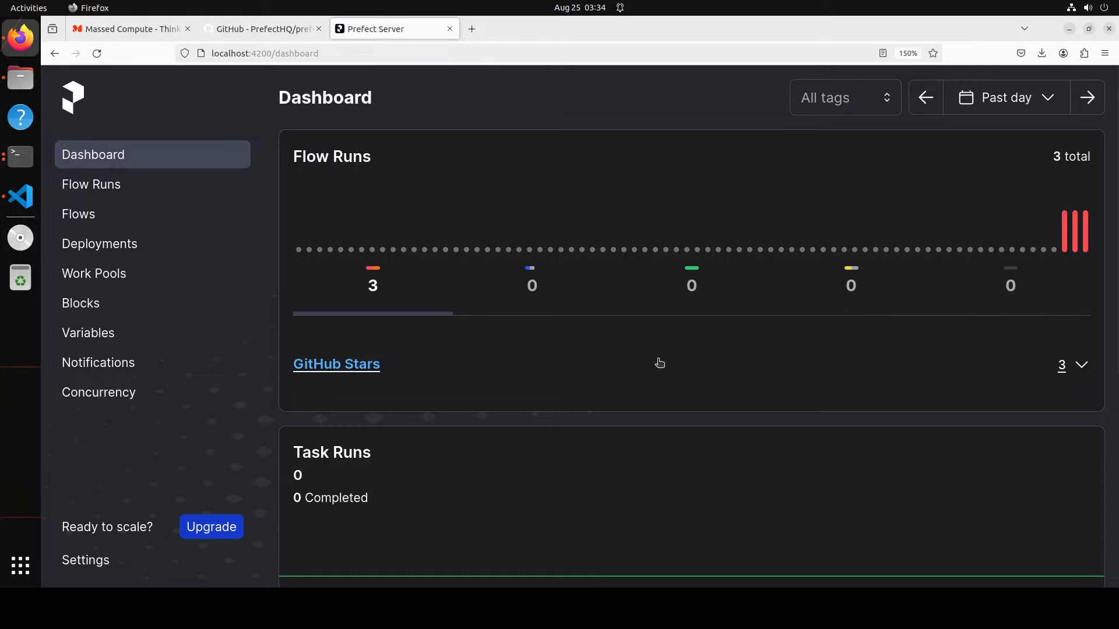
{"action": "mouse_move", "coordinate": [250, 259]}
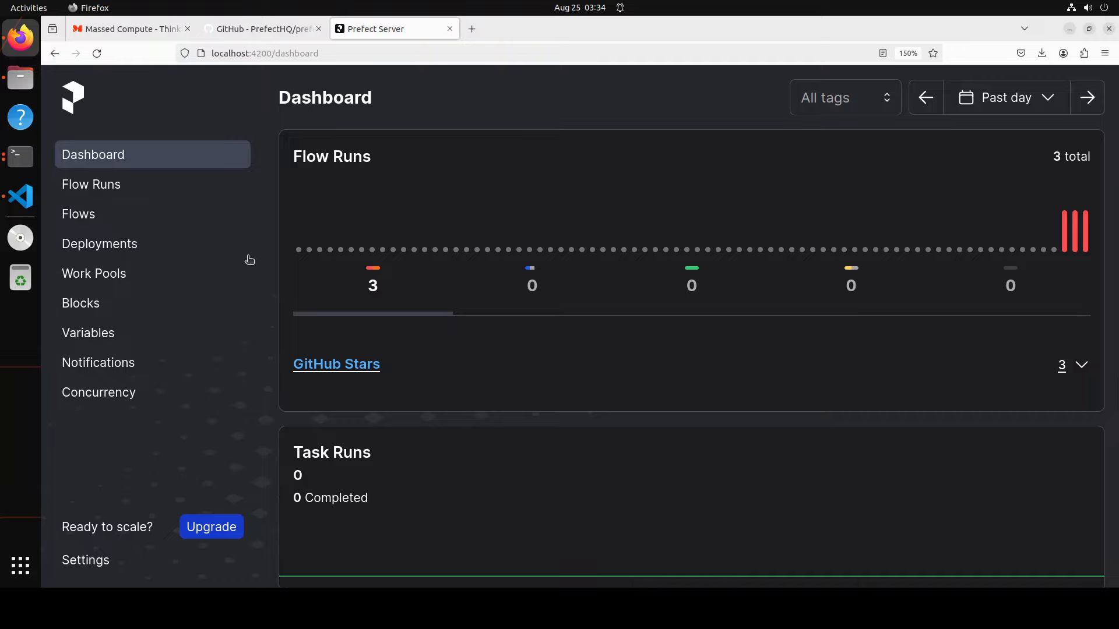
{"action": "left_click", "coordinate": [19, 197]}
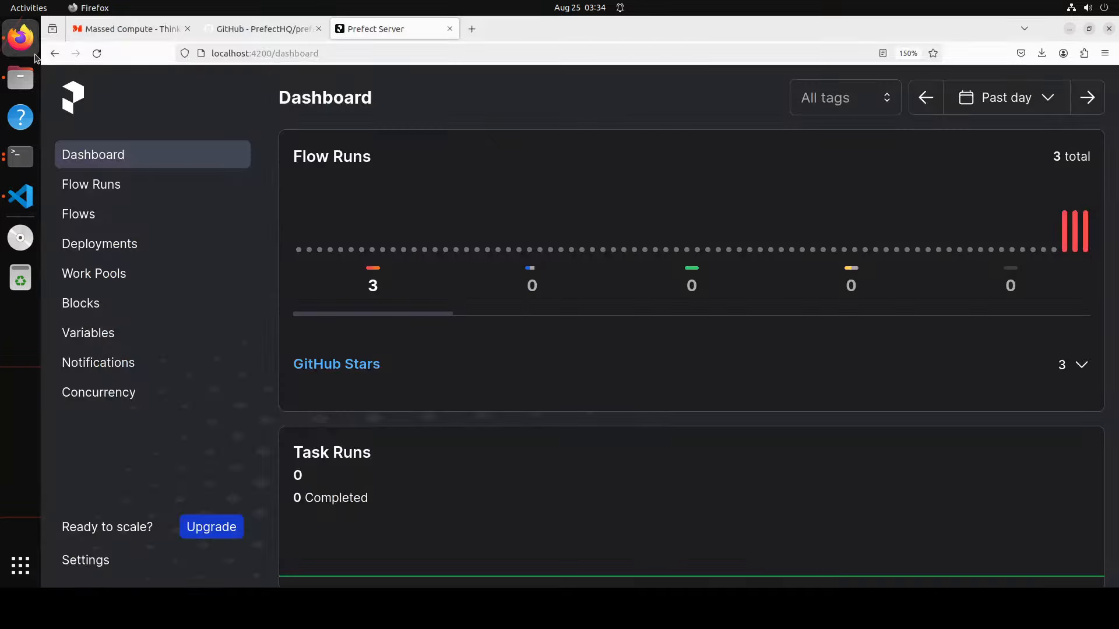
{"action": "mouse_move", "coordinate": [465, 267]}
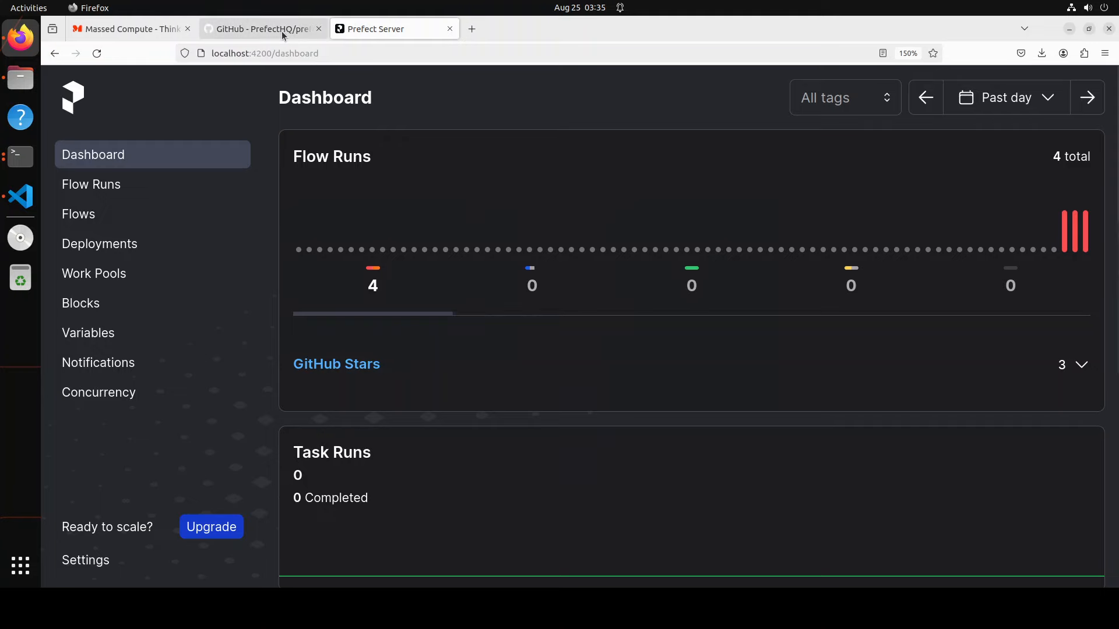
{"action": "left_click", "coordinate": [261, 28]}
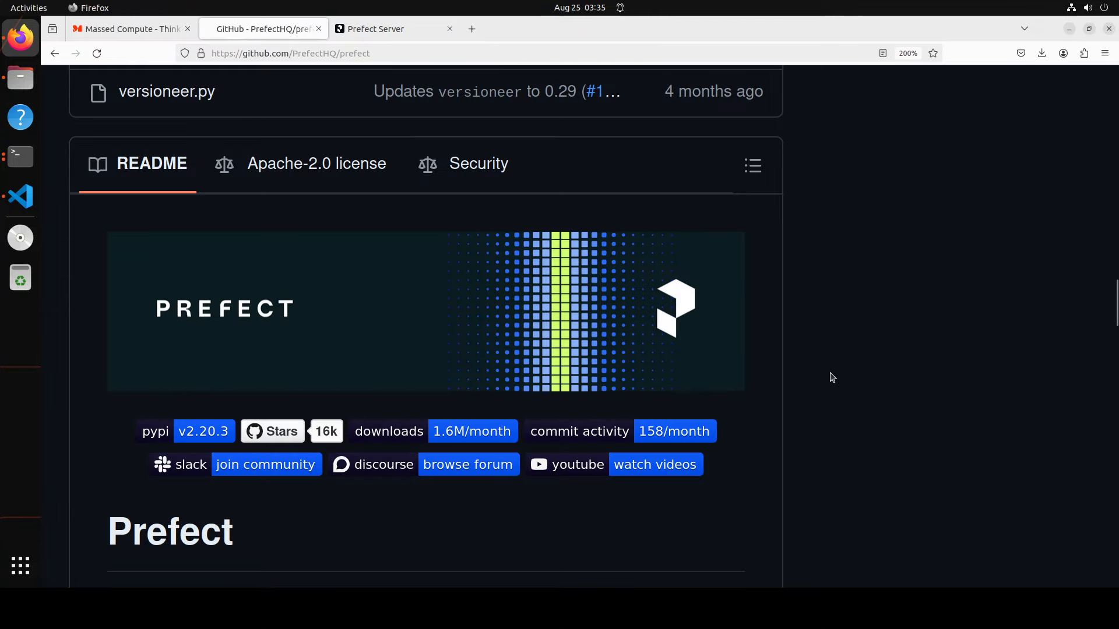